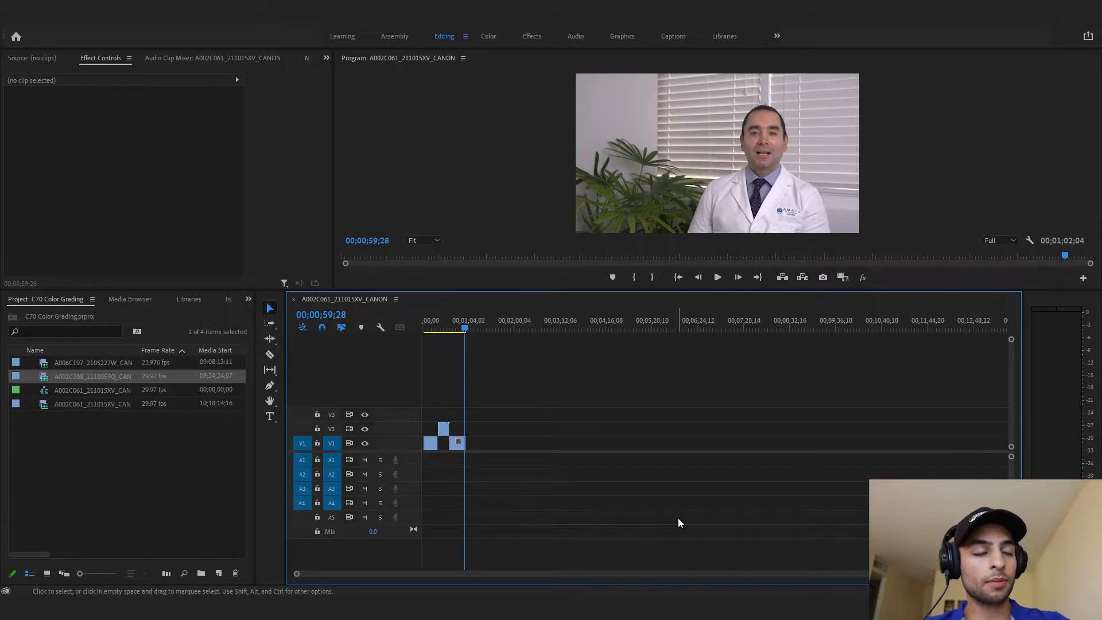
Select the ungraded interview clip on V1 to show its effect settings.
{"action": "left_click", "coordinate": [429, 443]}
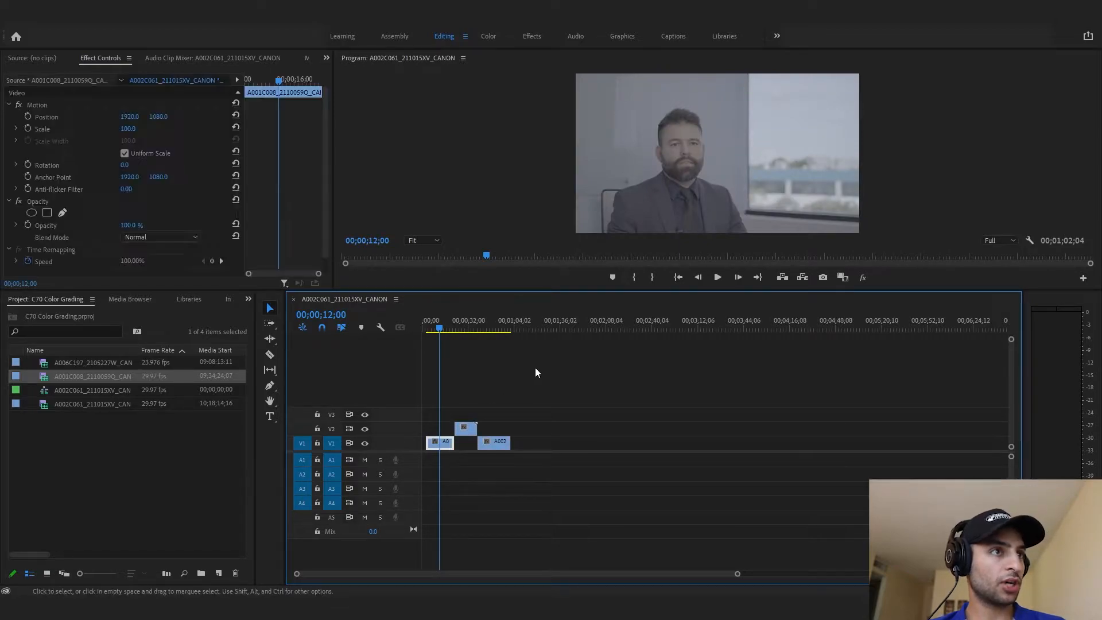
{"action": "mouse_move", "coordinate": [504, 62]}
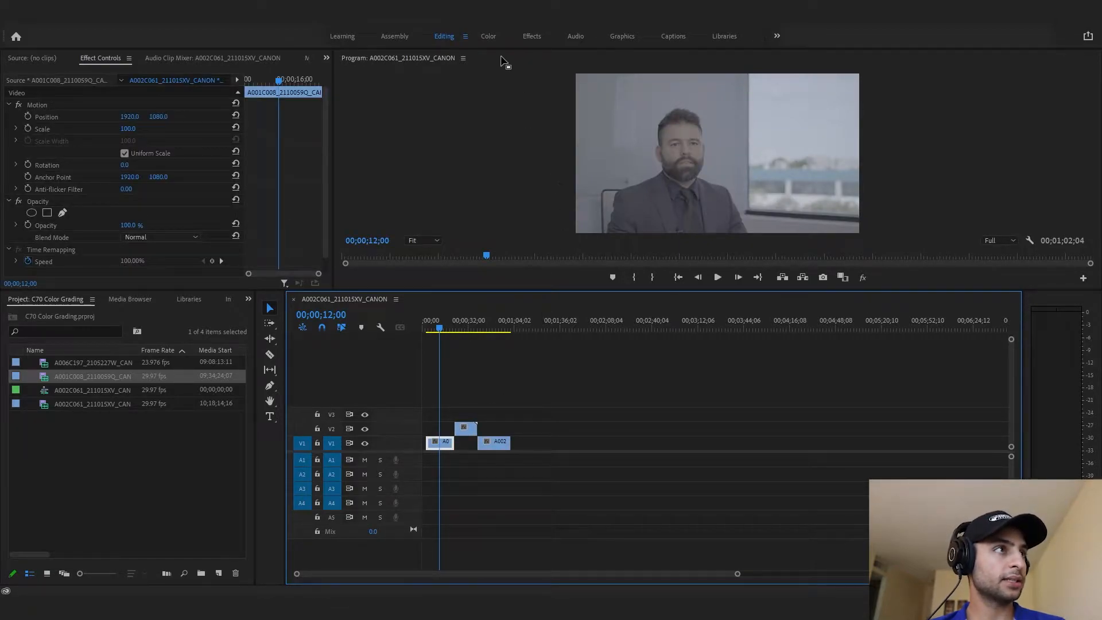
In the Color workspace, browse the custom LUTs folder and load REC 709.cube as the Lumetri input LUT.
{"action": "left_click", "coordinate": [488, 36]}
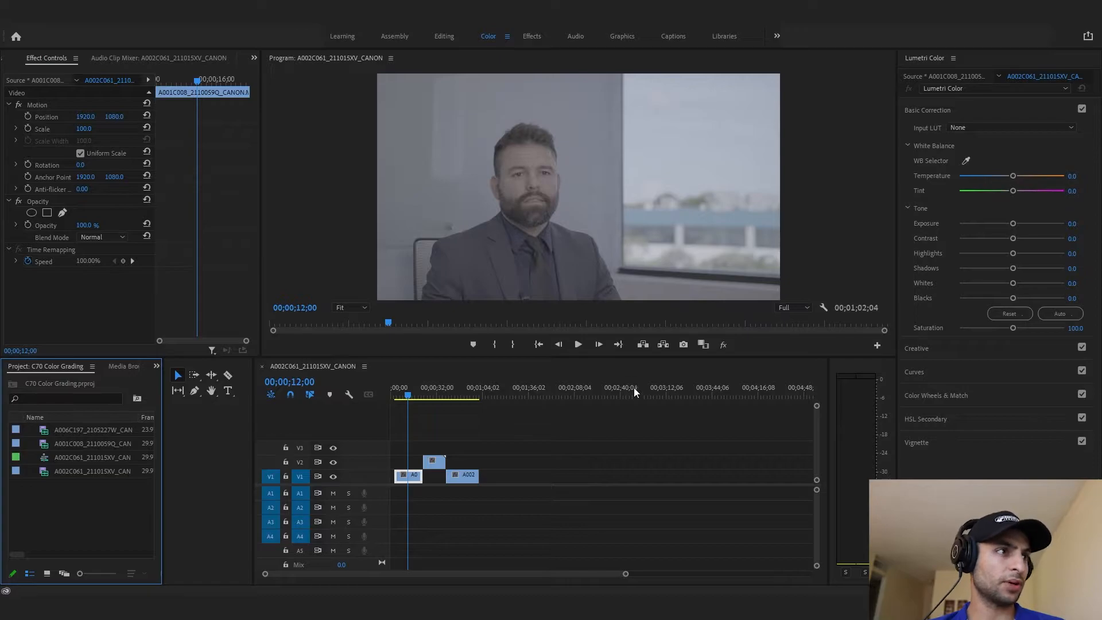
{"action": "left_click", "coordinate": [1011, 128]}
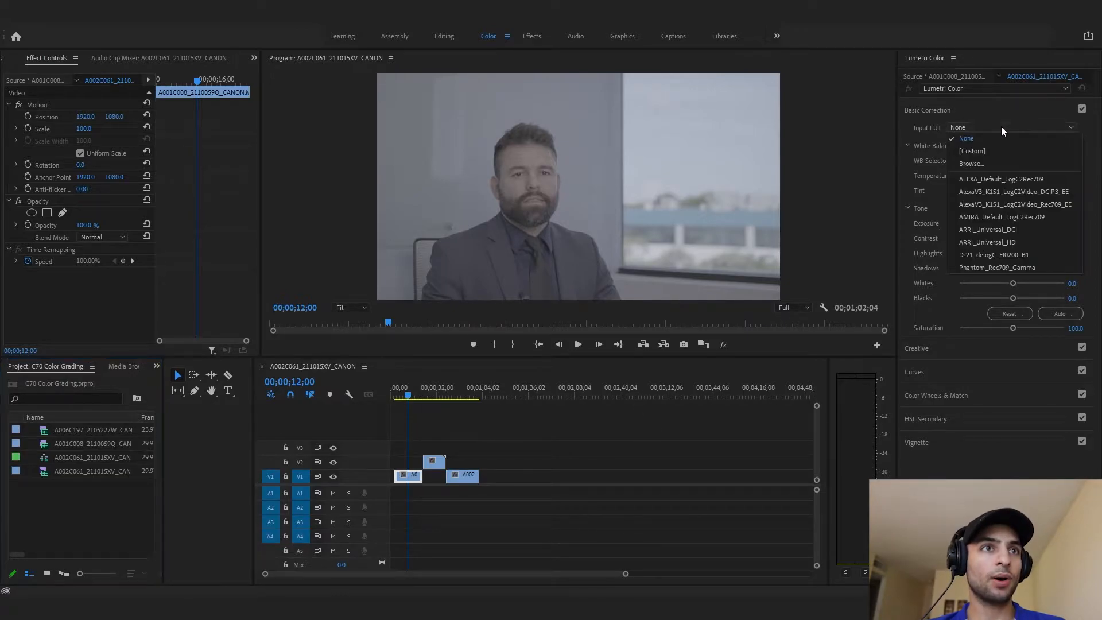
{"action": "left_click", "coordinate": [972, 163]}
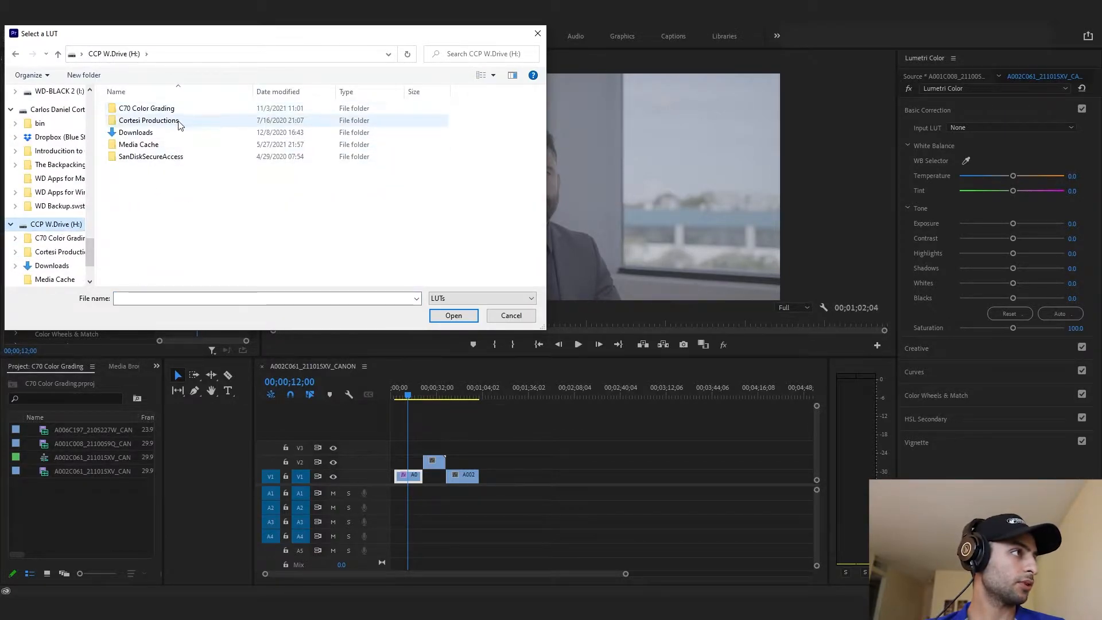
{"action": "double_click", "coordinate": [148, 119]}
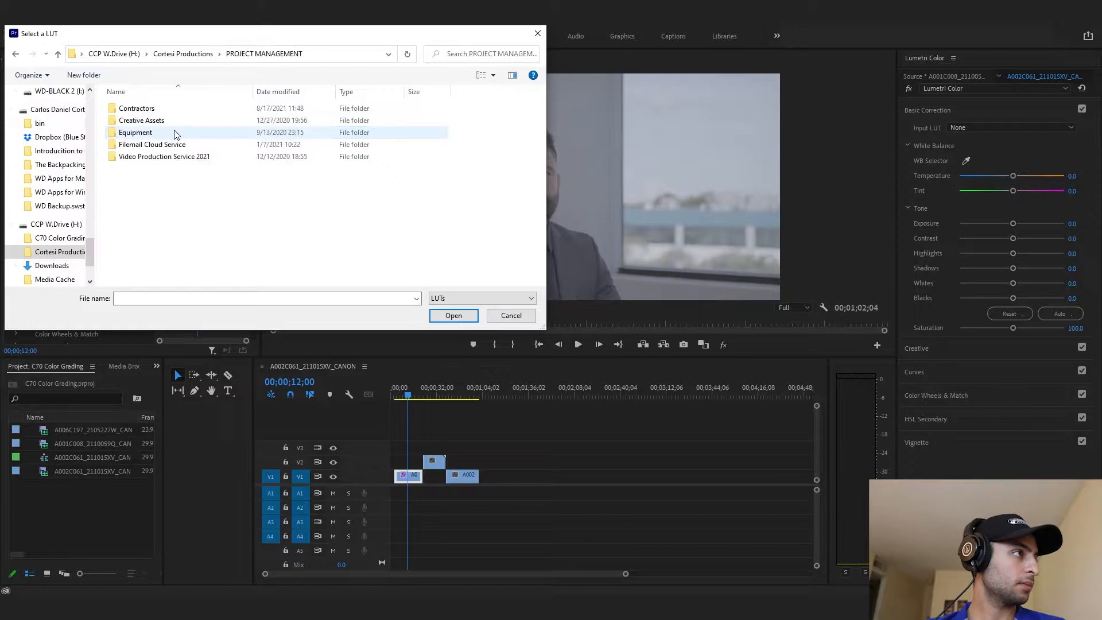
{"action": "double_click", "coordinate": [140, 120]}
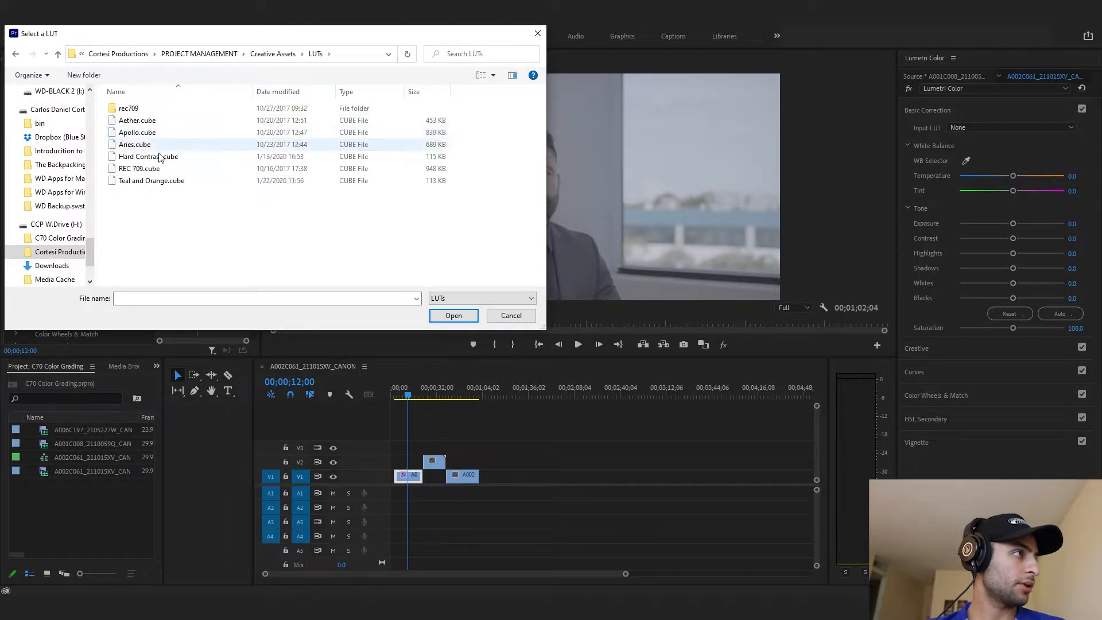
{"action": "left_click", "coordinate": [453, 314]}
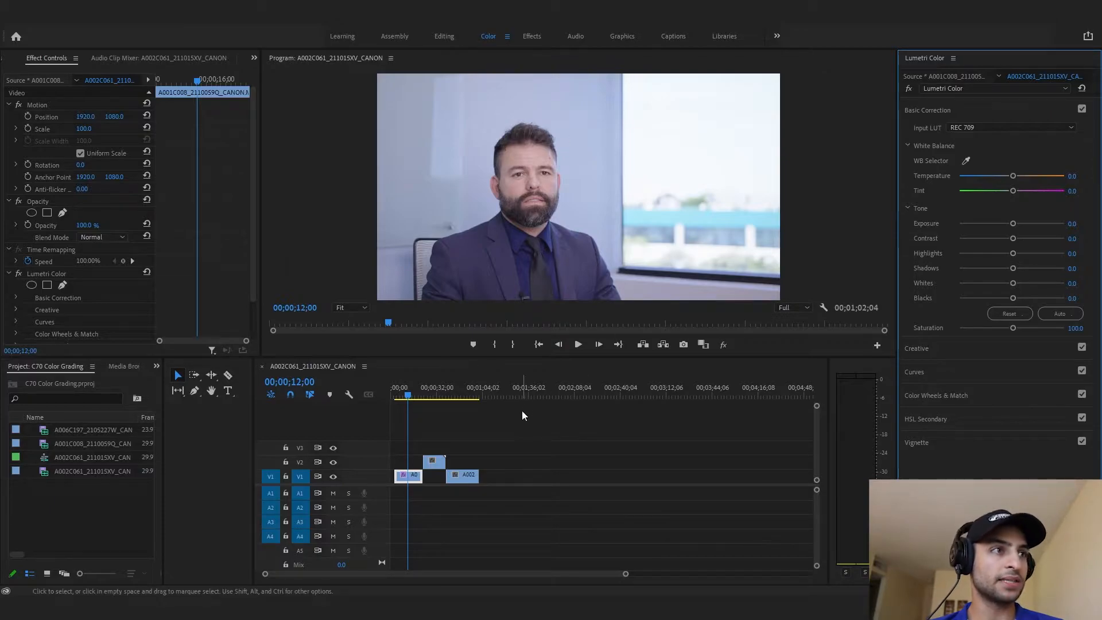
{"action": "mouse_move", "coordinate": [510, 434]}
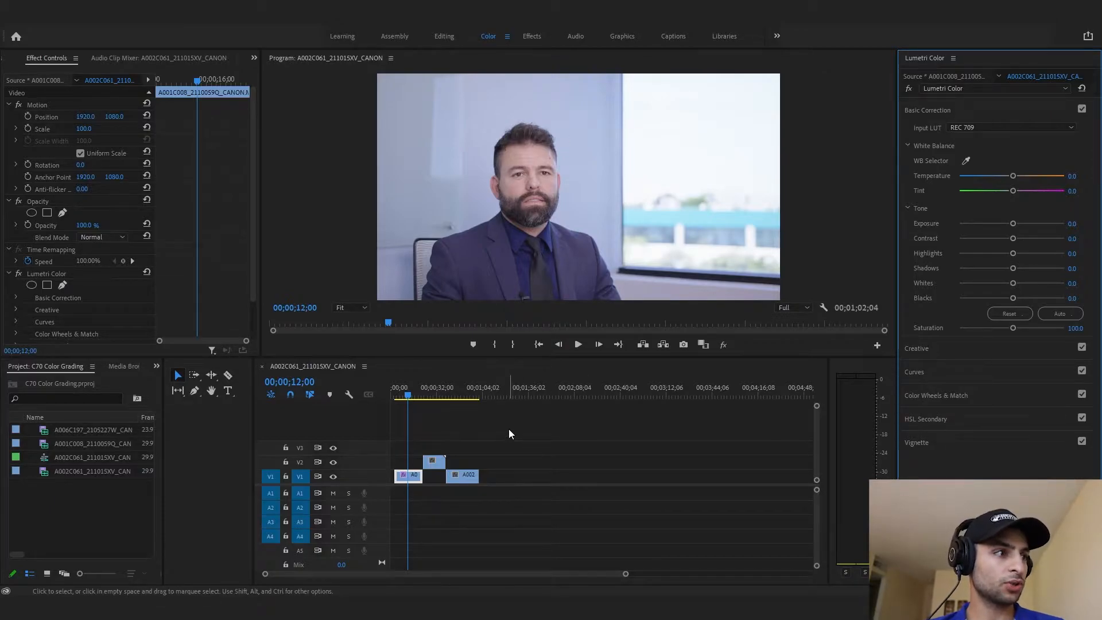
{"action": "mouse_move", "coordinate": [628, 197]}
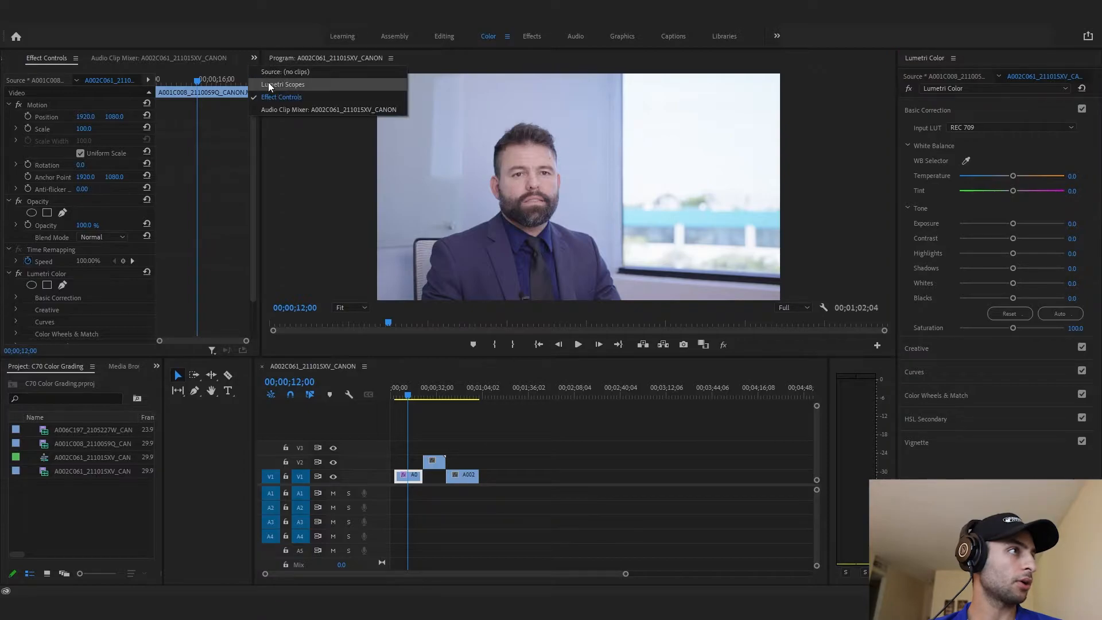
Display Lumetri Scopes (waveform and vectorscope) and reselect the interview clip.
{"action": "left_click", "coordinate": [284, 84]}
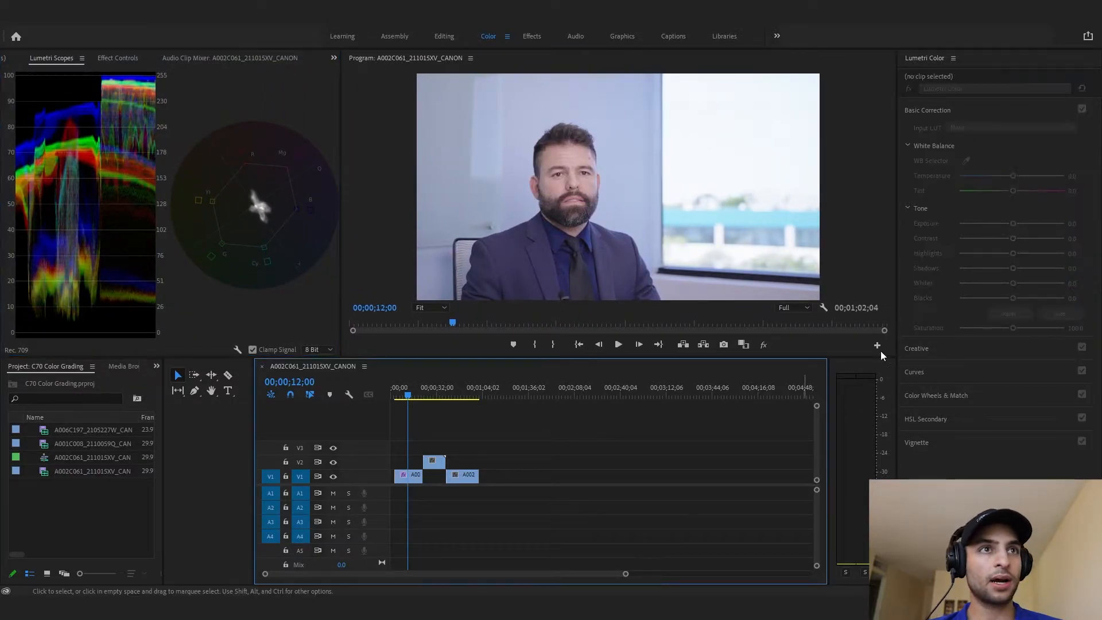
{"action": "left_click", "coordinate": [408, 474]}
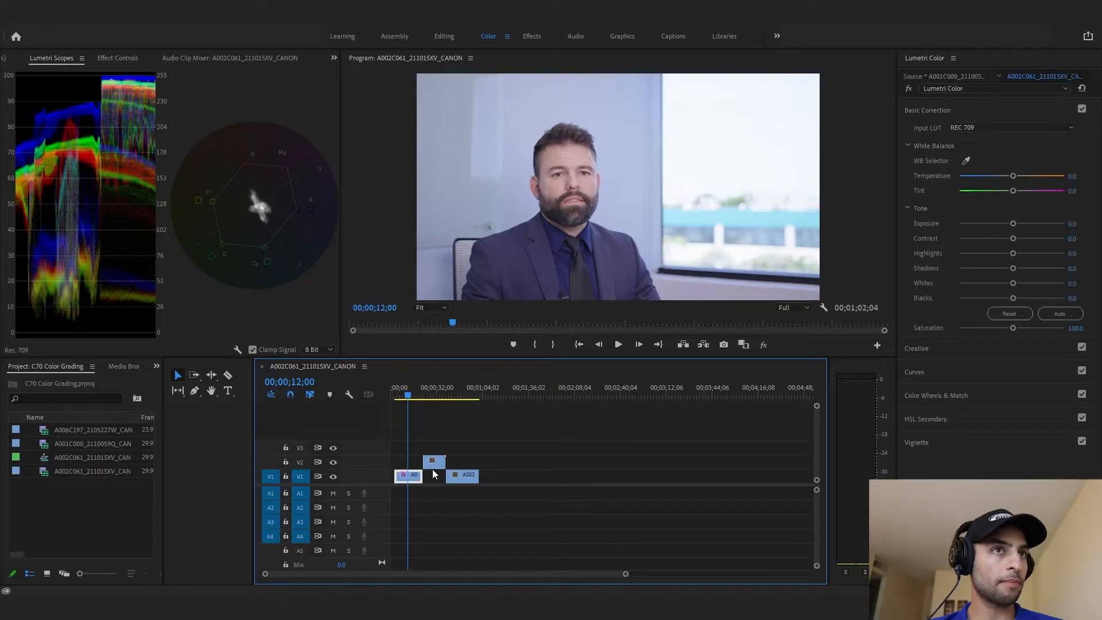
{"action": "mouse_move", "coordinate": [977, 88]}
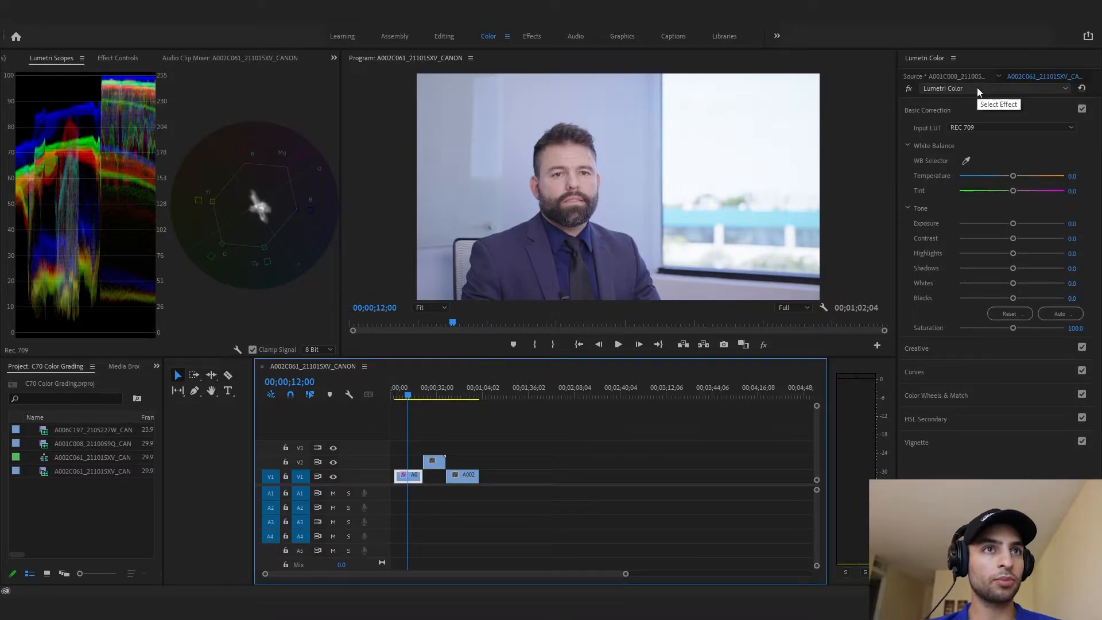
Rename the new Lumetri Color effect 'Window Correction' and shrink the Program monitor to 10%.
{"action": "left_click", "coordinate": [1010, 127]}
{"action": "type", "text": "W"}
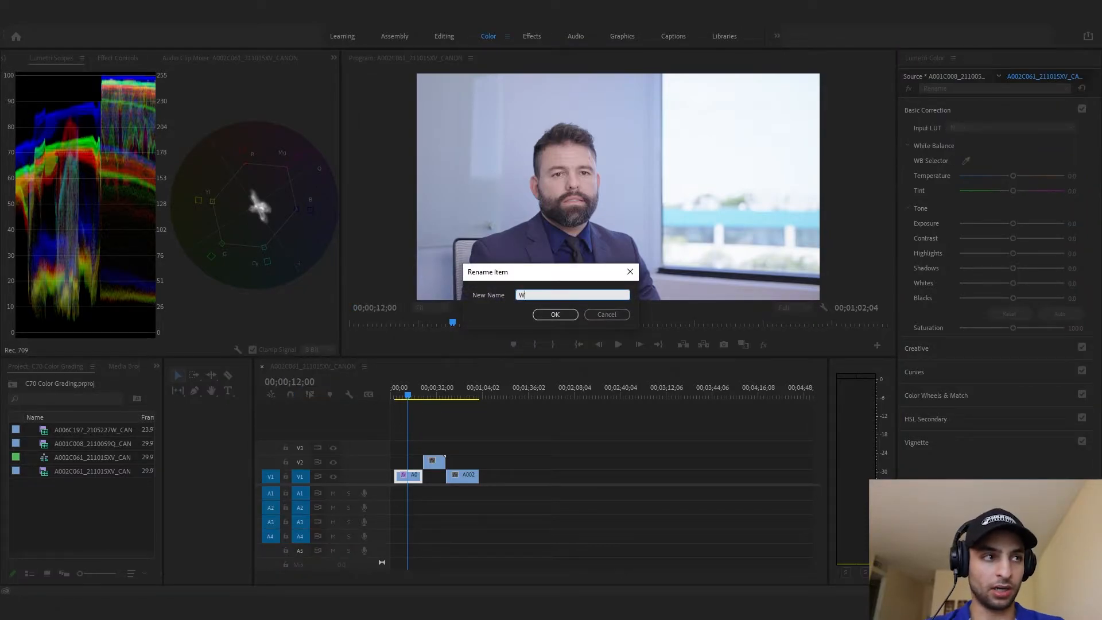
{"action": "type", "text": "indow Correction"}
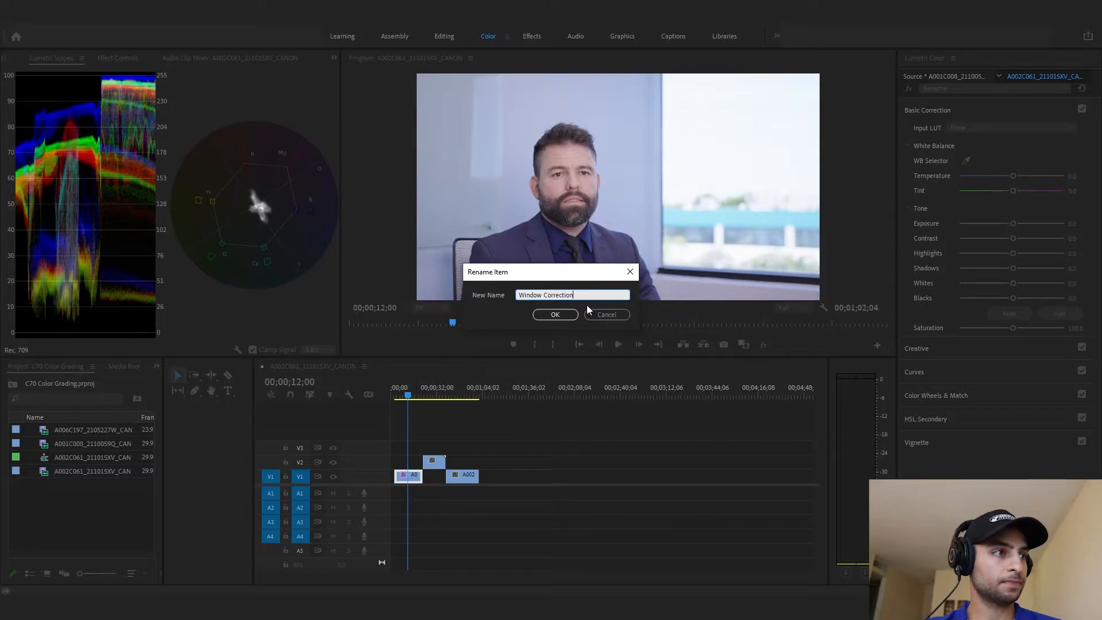
{"action": "left_click", "coordinate": [554, 315]}
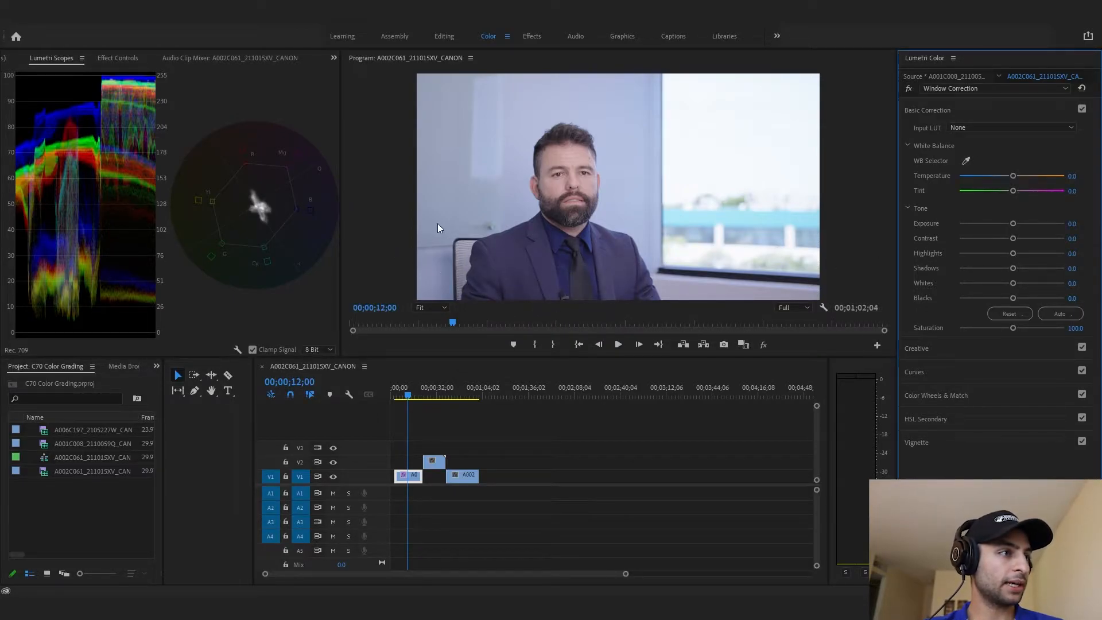
{"action": "left_click", "coordinate": [430, 308]}
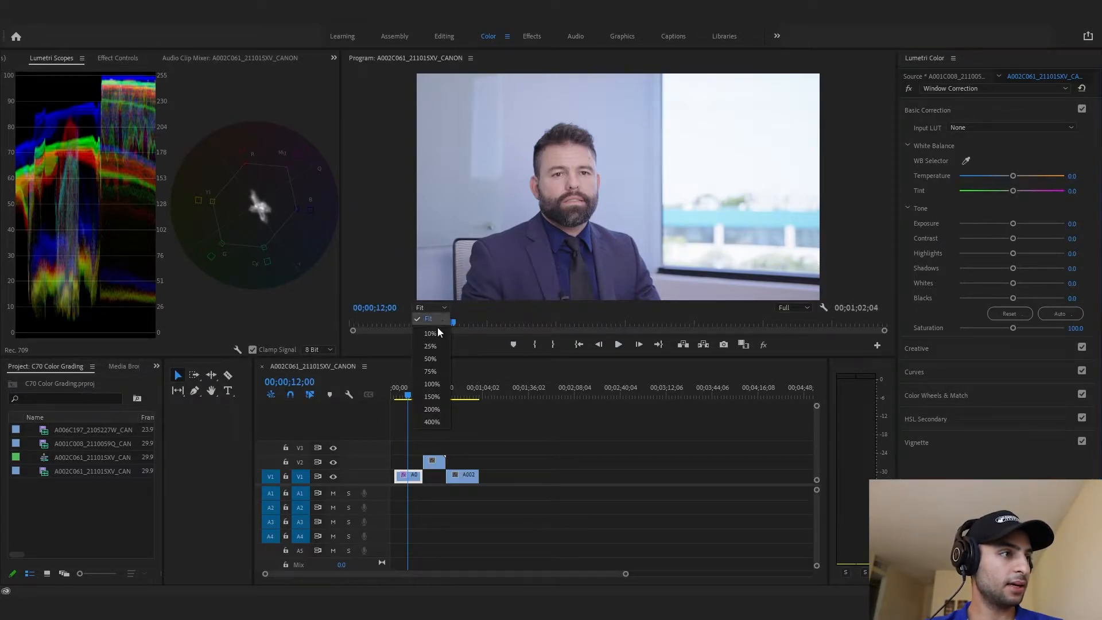
{"action": "left_click", "coordinate": [431, 333]}
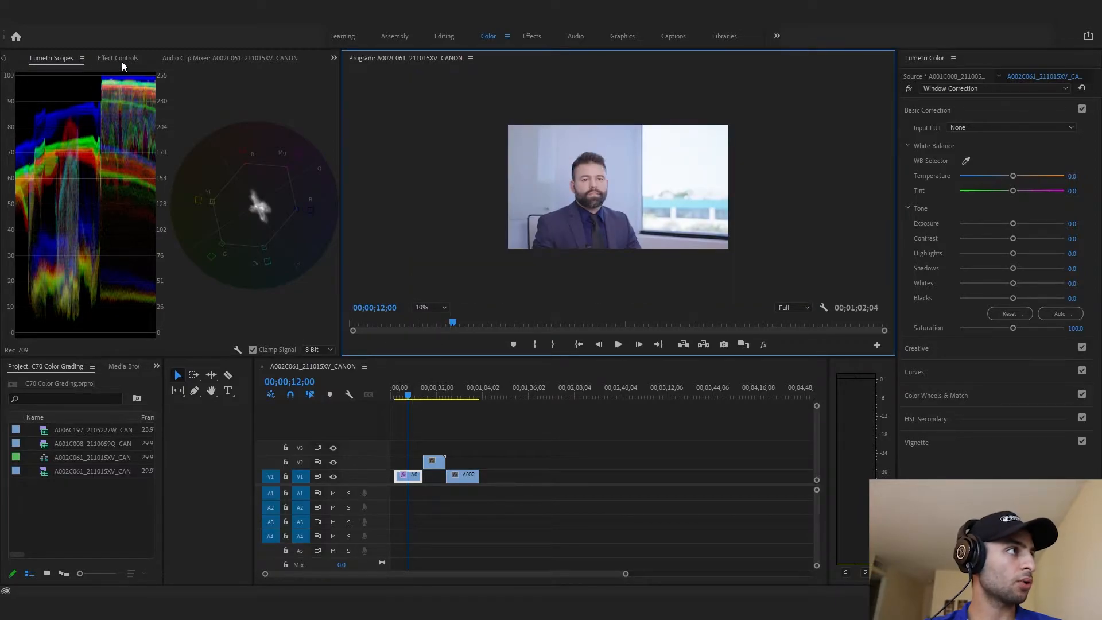
{"action": "left_click", "coordinate": [118, 58]}
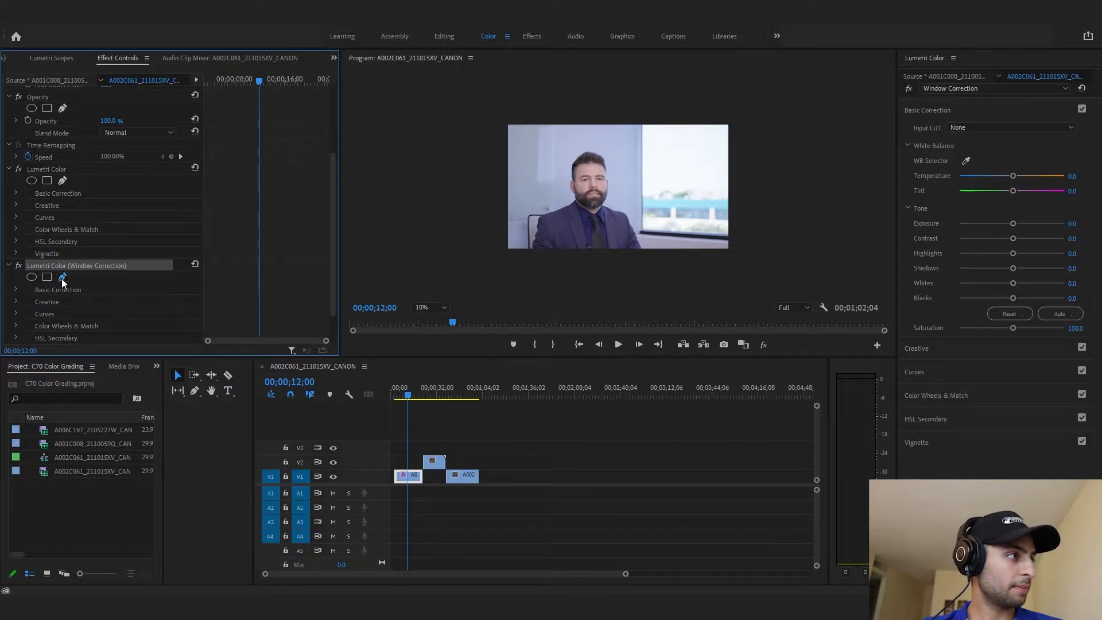
Add a feathered rectangular mask around the bright window for the Window Correction effect.
{"action": "left_click", "coordinate": [62, 276]}
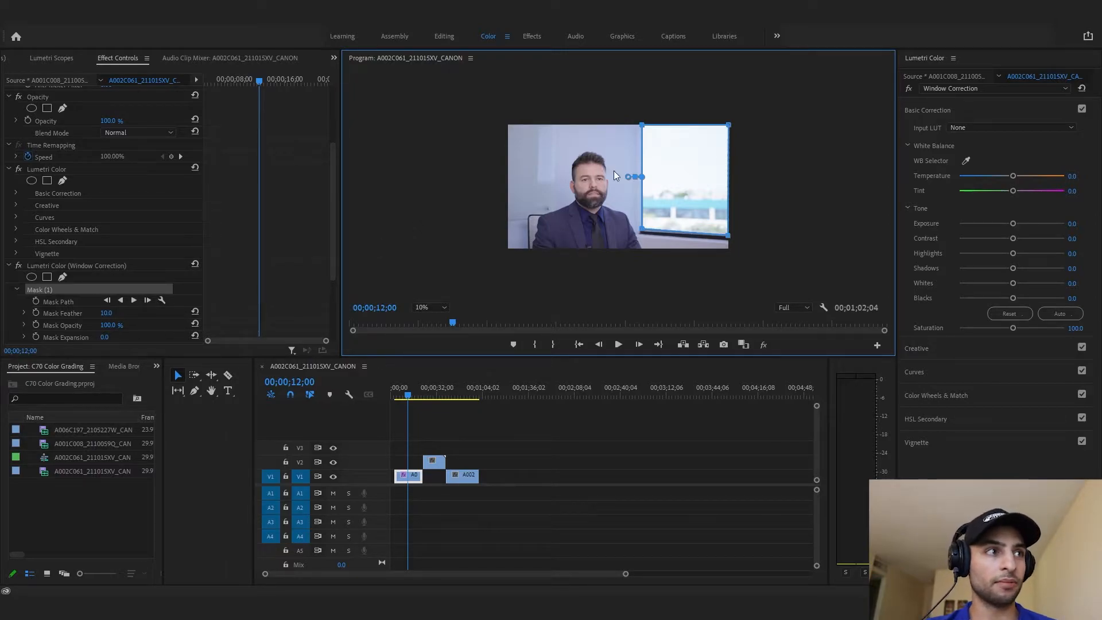
{"action": "mouse_move", "coordinate": [710, 199]}
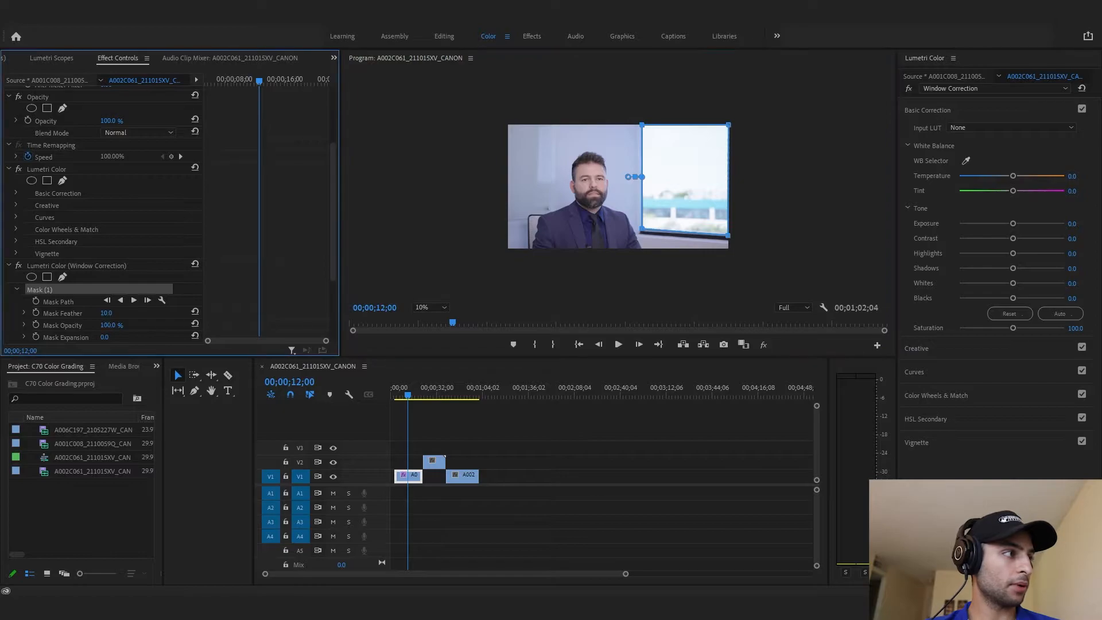
{"action": "left_click", "coordinate": [106, 312]}
{"action": "type", "text": "160"}
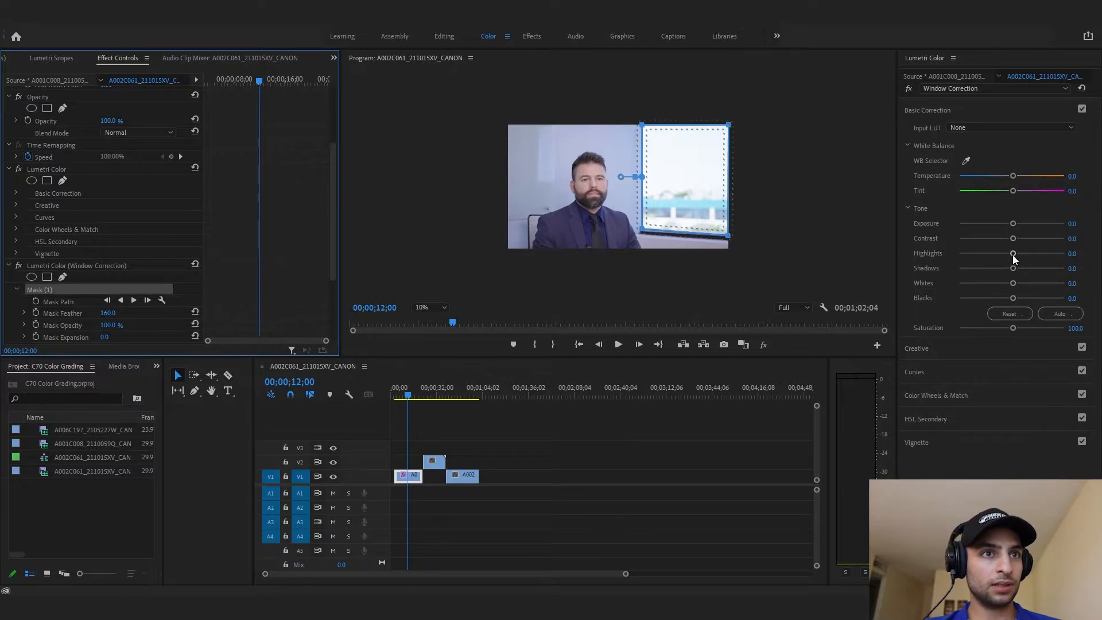
Inside the window mask, pull Highlights down to -100 and lower Exposure slightly.
{"action": "left_click_drag", "start_coordinate": [1012, 252], "coordinate": [984, 252]}
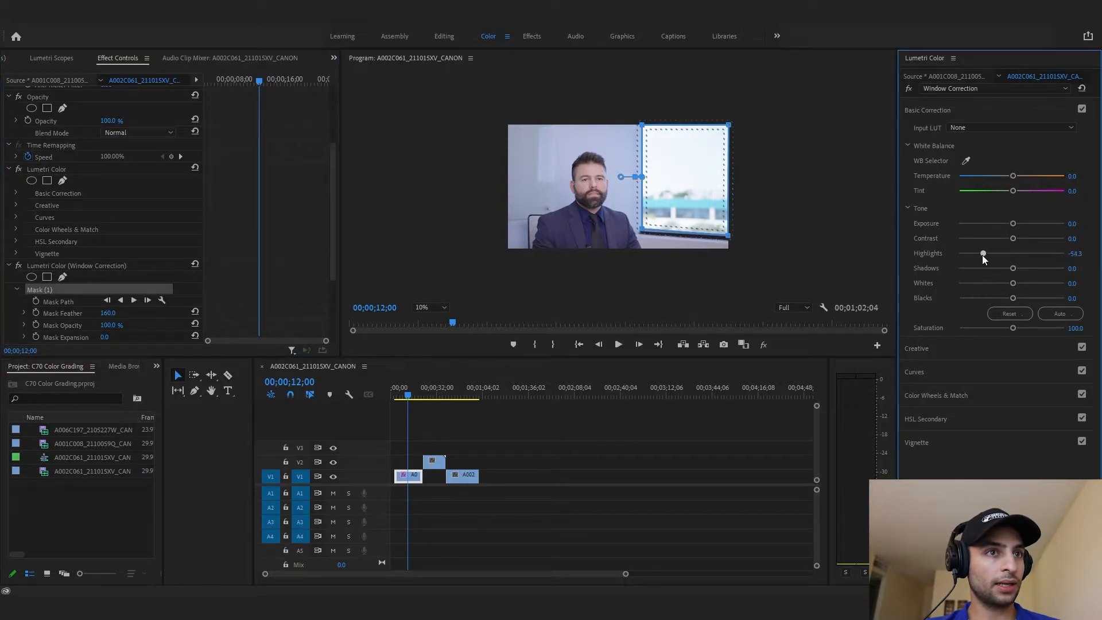
{"action": "left_click_drag", "start_coordinate": [984, 252], "coordinate": [977, 252]}
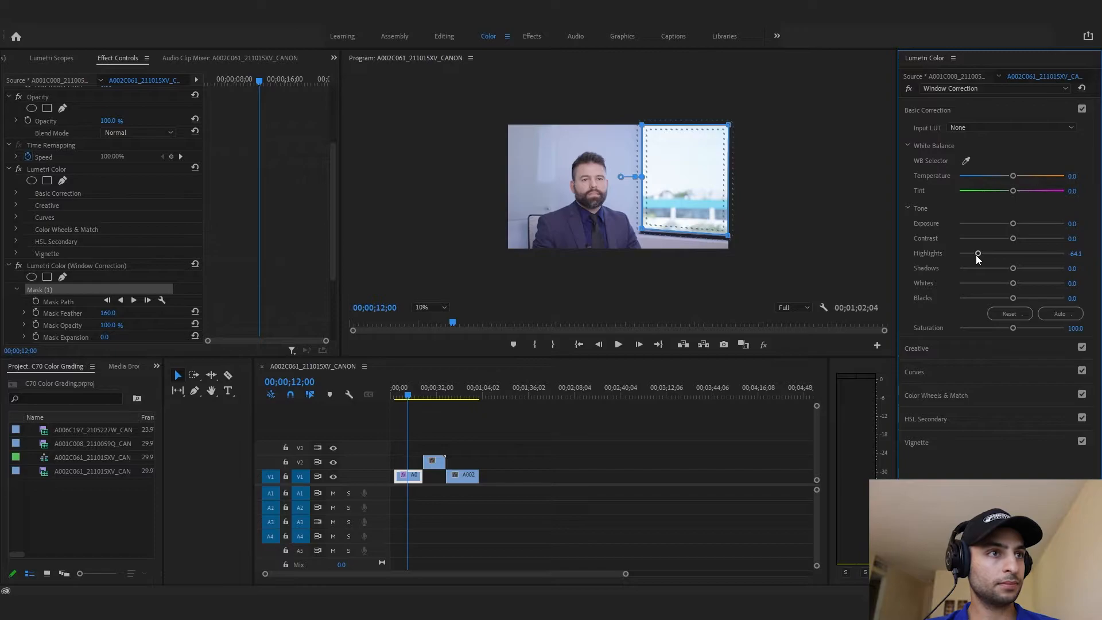
{"action": "left_click_drag", "start_coordinate": [1016, 224], "coordinate": [1010, 224]}
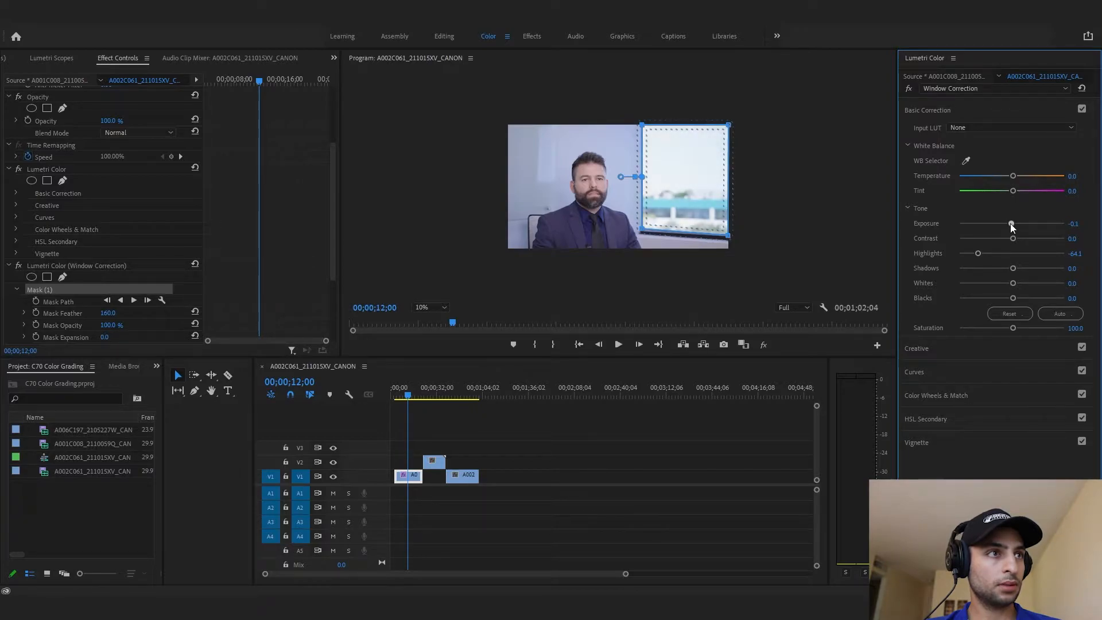
{"action": "left_click_drag", "start_coordinate": [977, 252], "coordinate": [957, 252]}
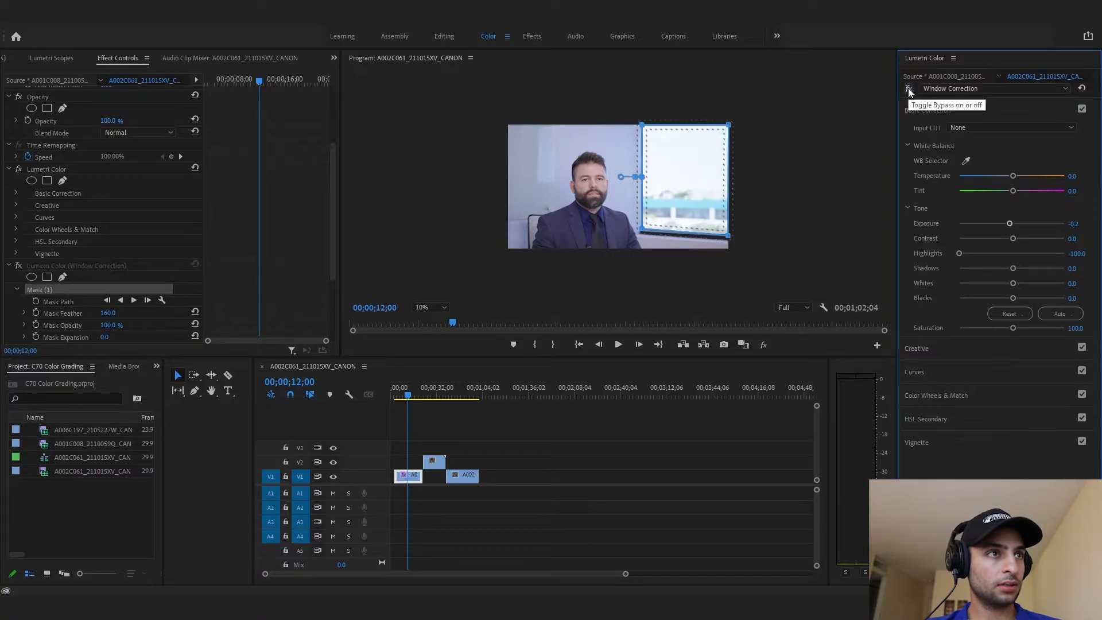
{"action": "left_click_drag", "start_coordinate": [1010, 224], "coordinate": [1009, 224]}
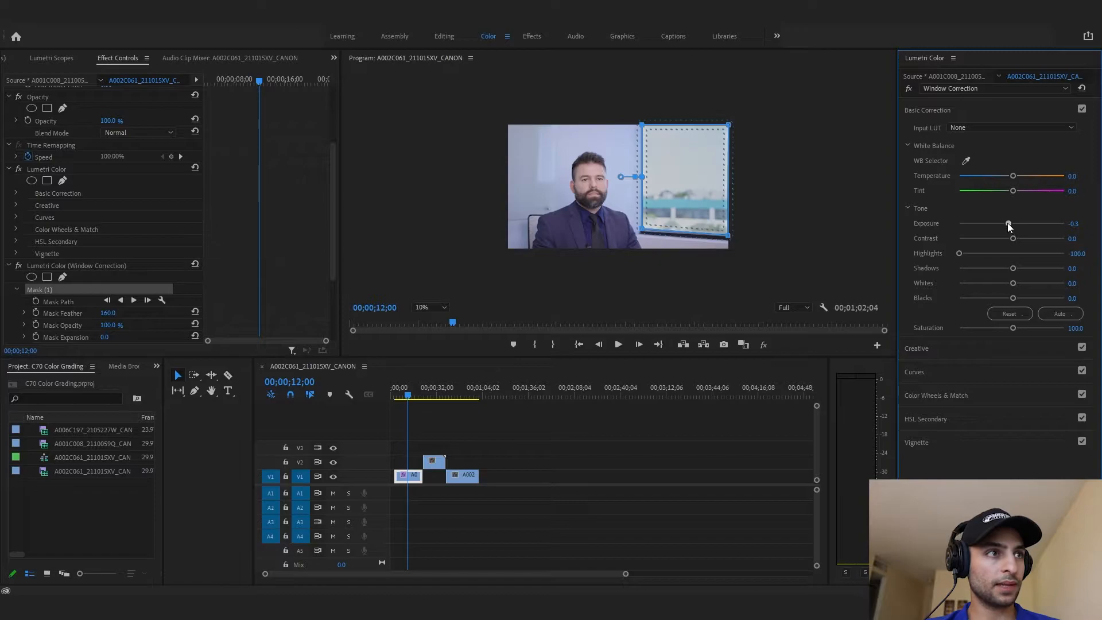
{"action": "left_click_drag", "start_coordinate": [1008, 225], "coordinate": [1012, 225]}
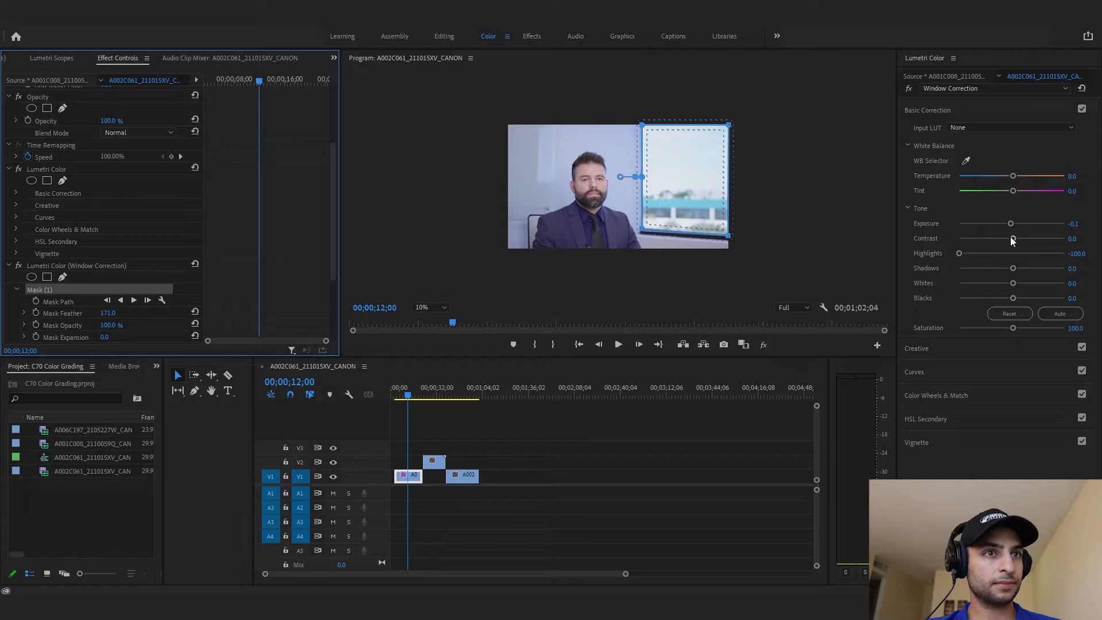
Drop Contrast to about -55 and Exposure to -0.2 in the masked window area.
{"action": "left_click_drag", "start_coordinate": [1013, 239], "coordinate": [1004, 239]}
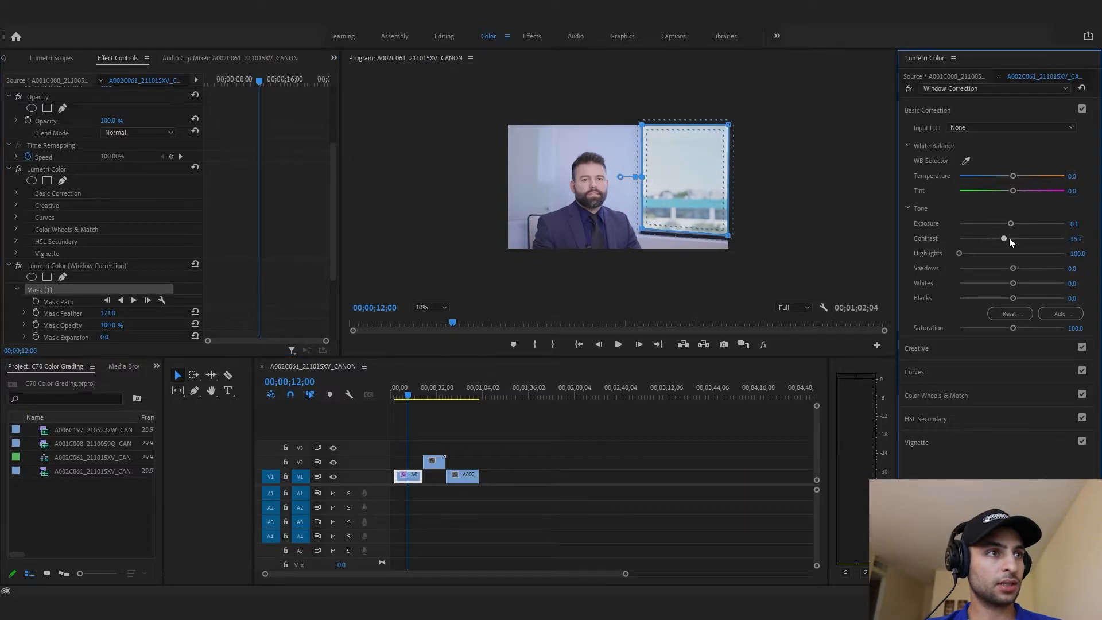
{"action": "left_click_drag", "start_coordinate": [1004, 239], "coordinate": [983, 238]}
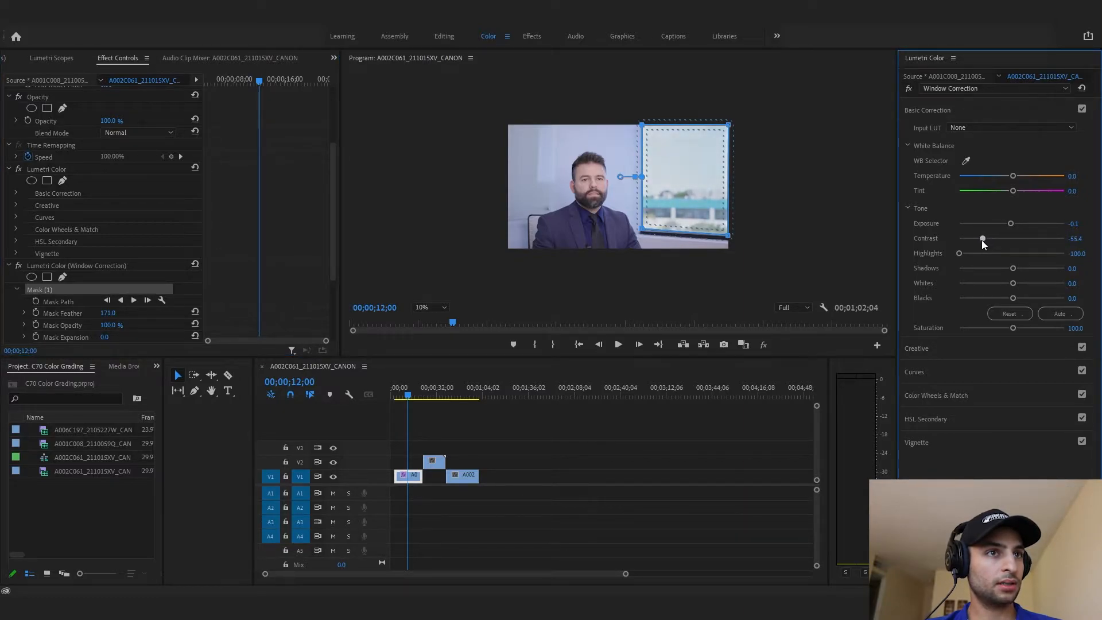
{"action": "left_click_drag", "start_coordinate": [1012, 223], "coordinate": [1009, 223]}
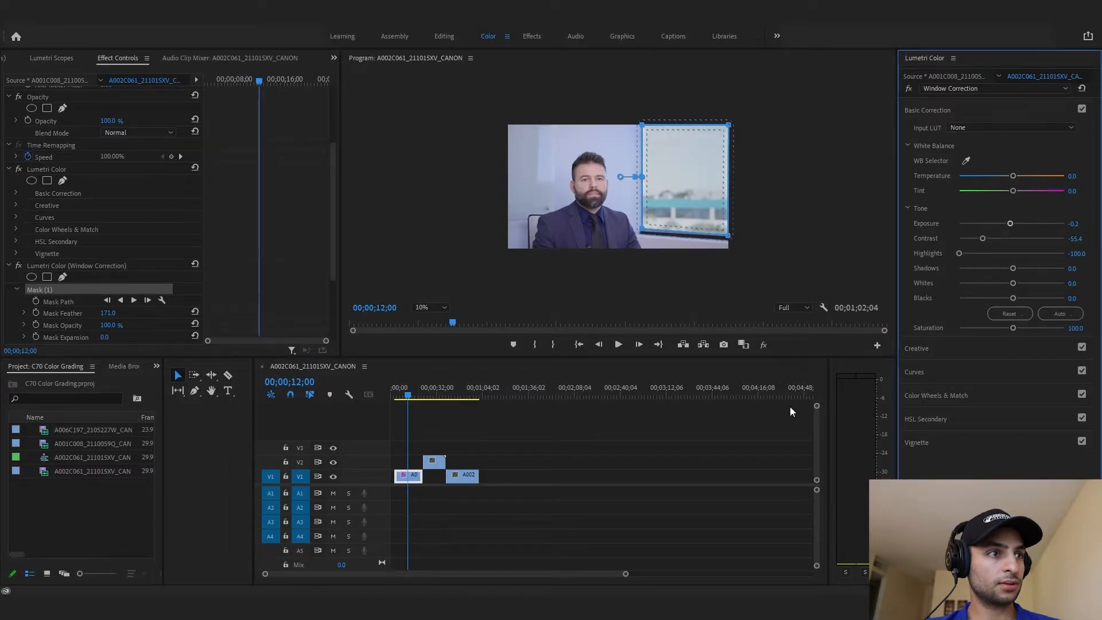
Deselect the clip, set the Program monitor back to Fit, and reselect the interview clip.
{"action": "left_click", "coordinate": [478, 513]}
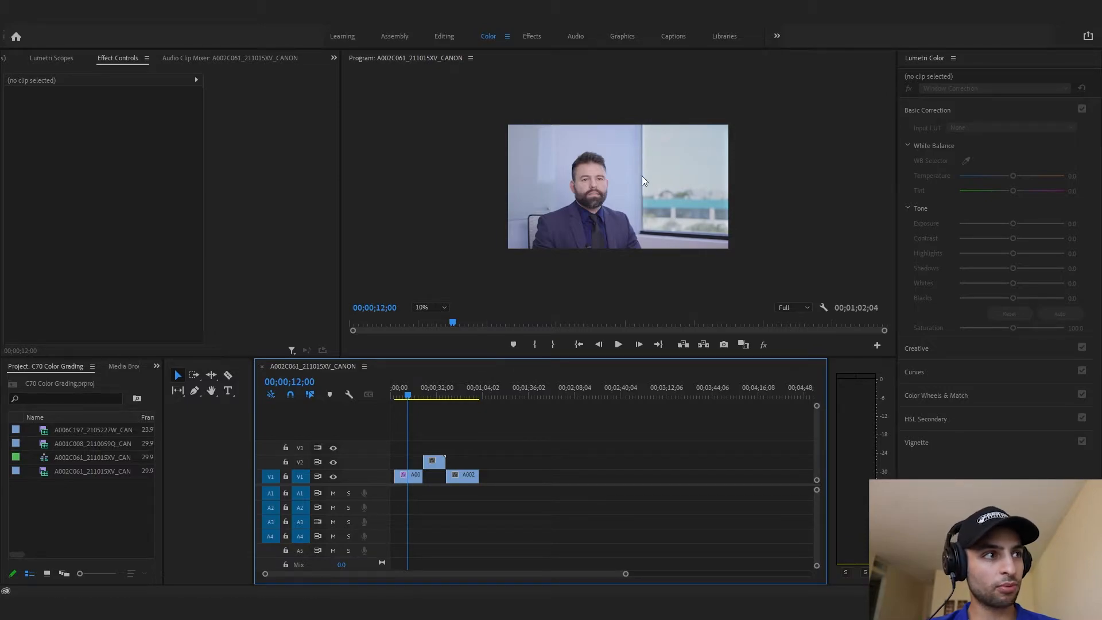
{"action": "left_click", "coordinate": [428, 308]}
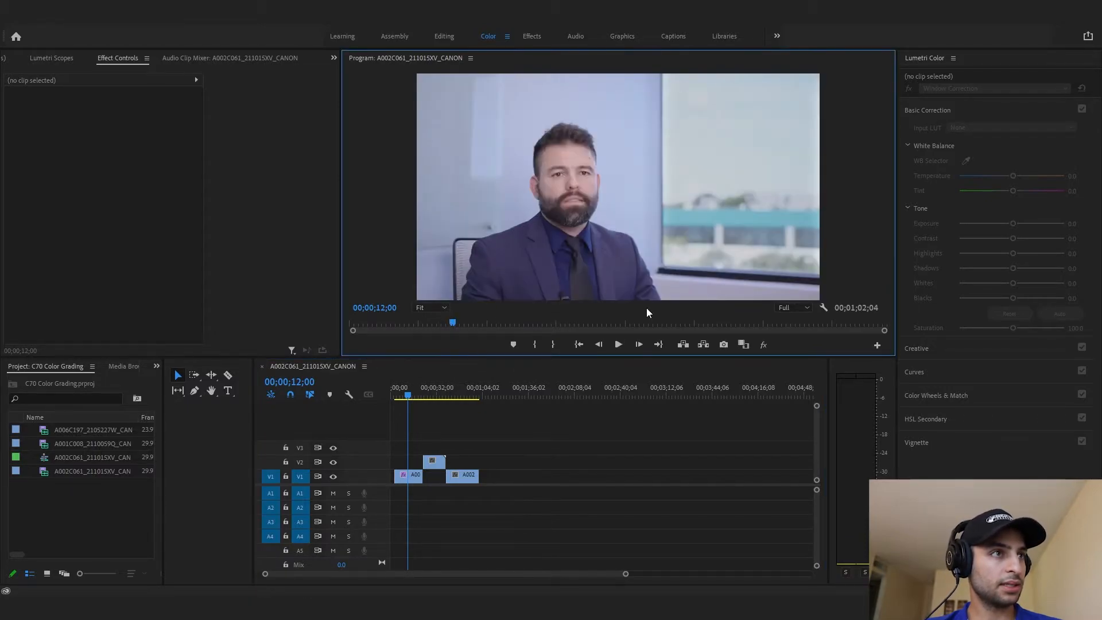
{"action": "left_click", "coordinate": [409, 474]}
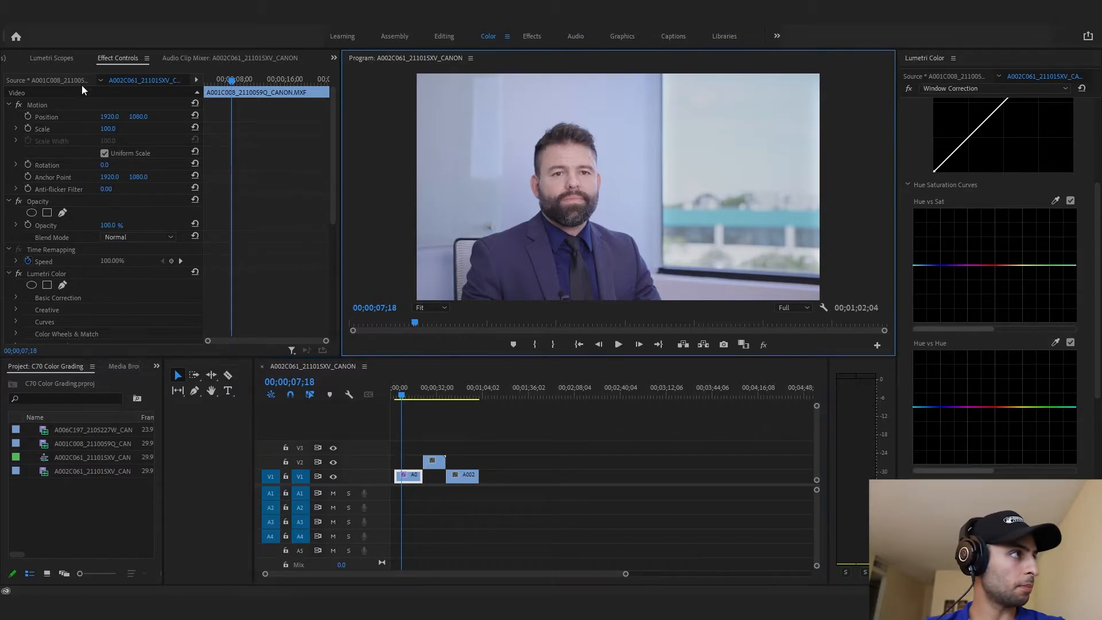
Check the scopes, then add a third Lumetri Color effect renamed 'Purple Fix'.
{"action": "left_click", "coordinate": [50, 57]}
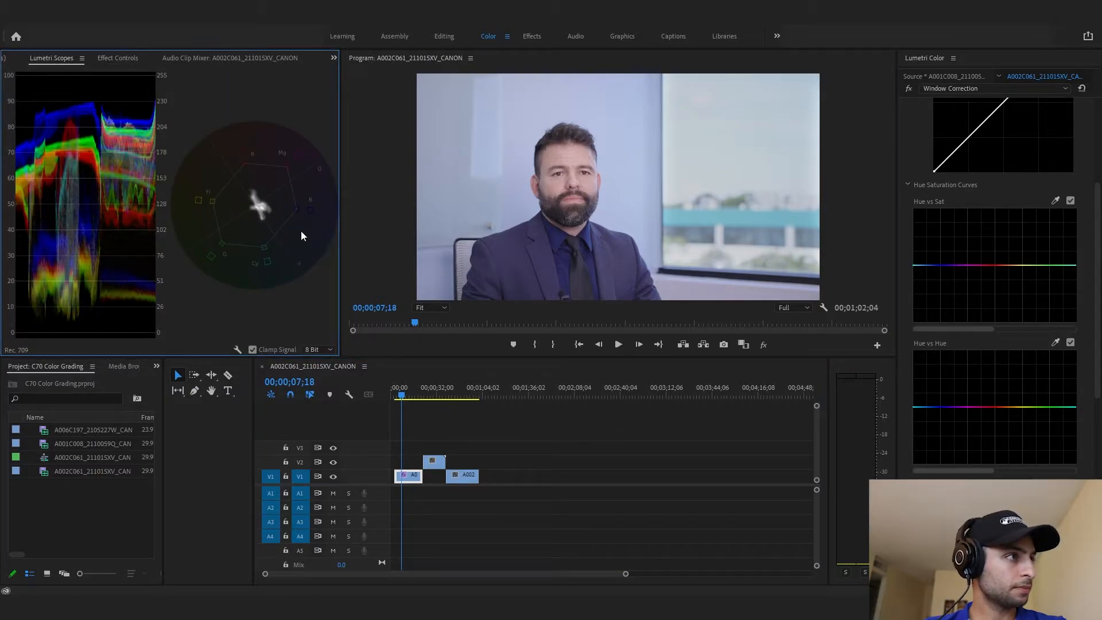
{"action": "mouse_move", "coordinate": [523, 196]}
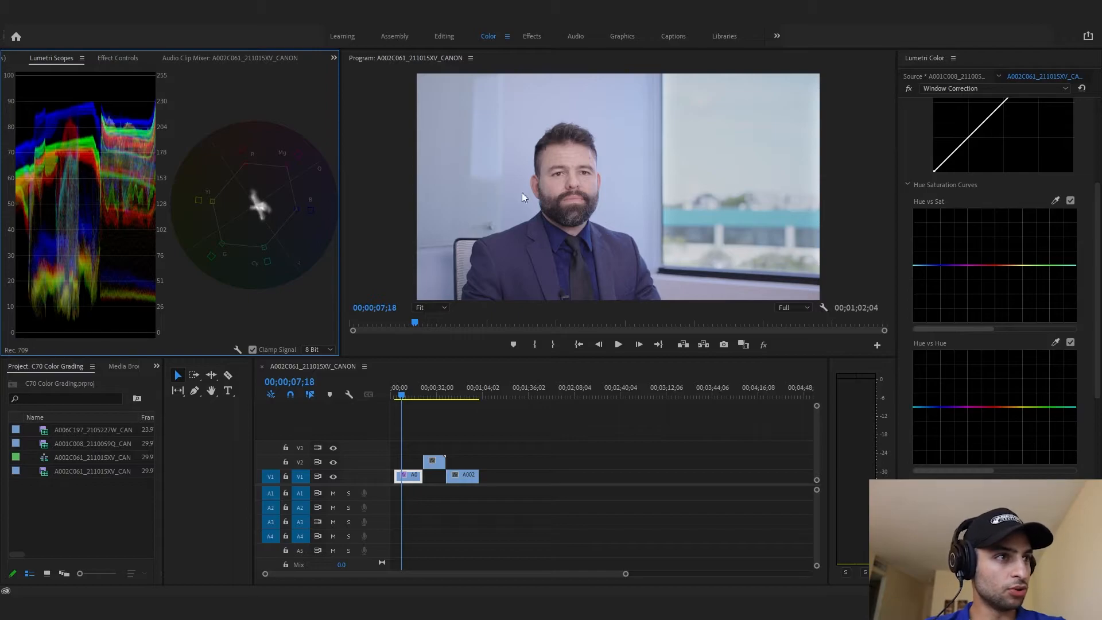
{"action": "left_click", "coordinate": [413, 476]}
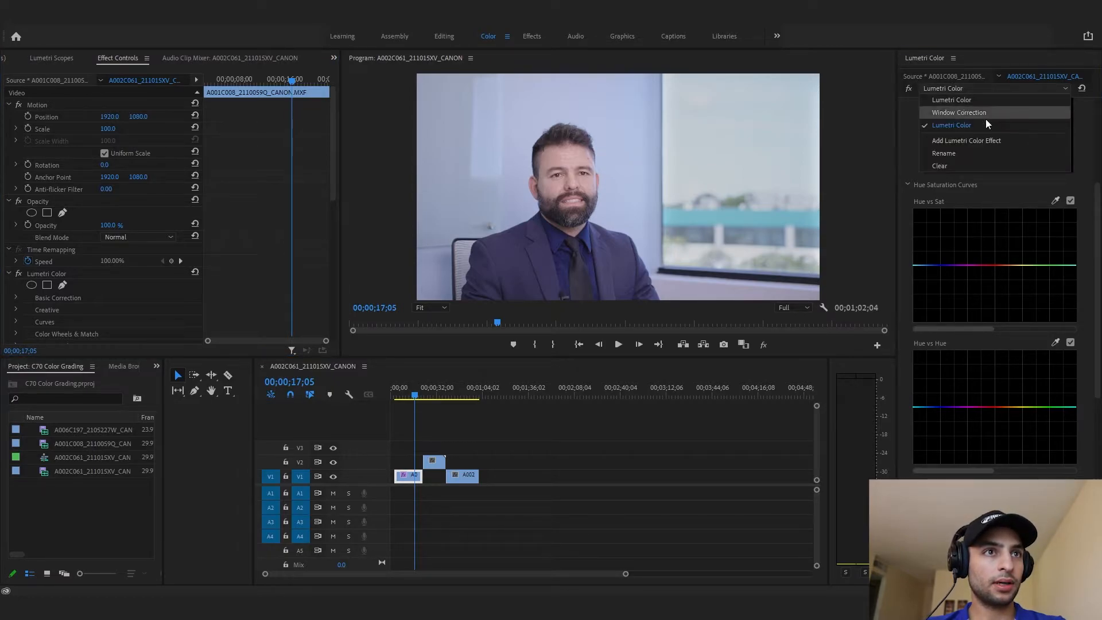
{"action": "left_click", "coordinate": [944, 152]}
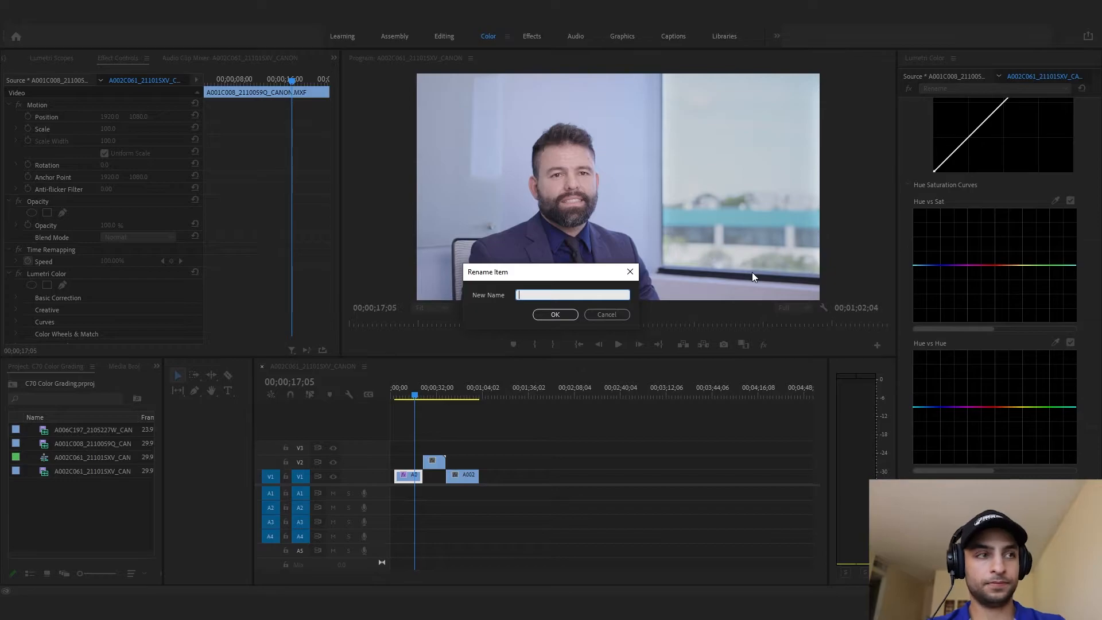
{"action": "type", "text": "Purple Fix"}
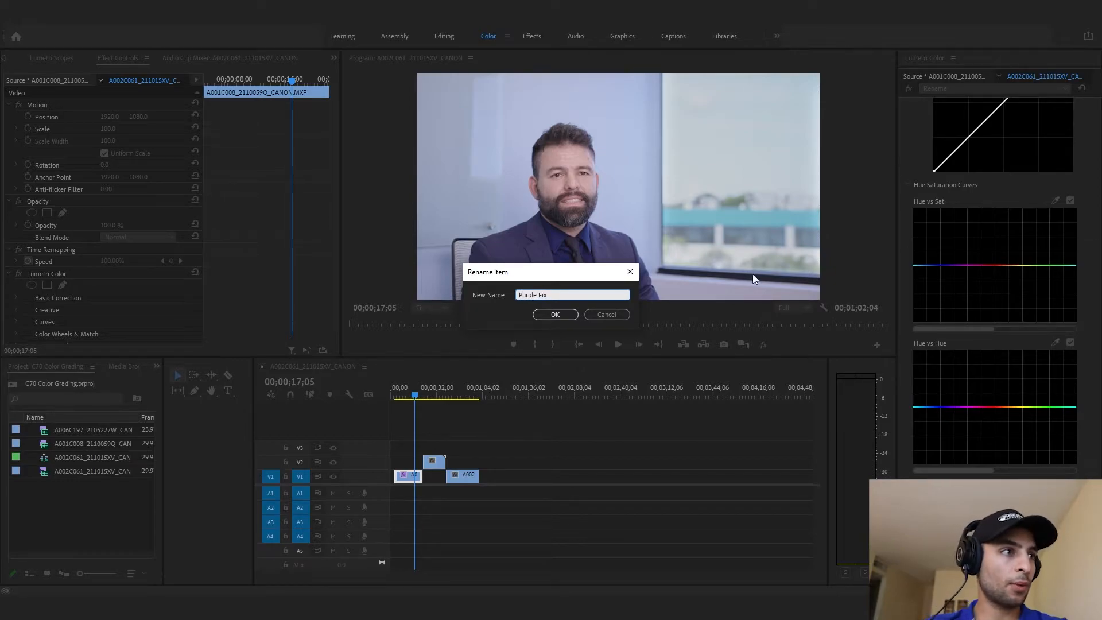
{"action": "left_click", "coordinate": [554, 315]}
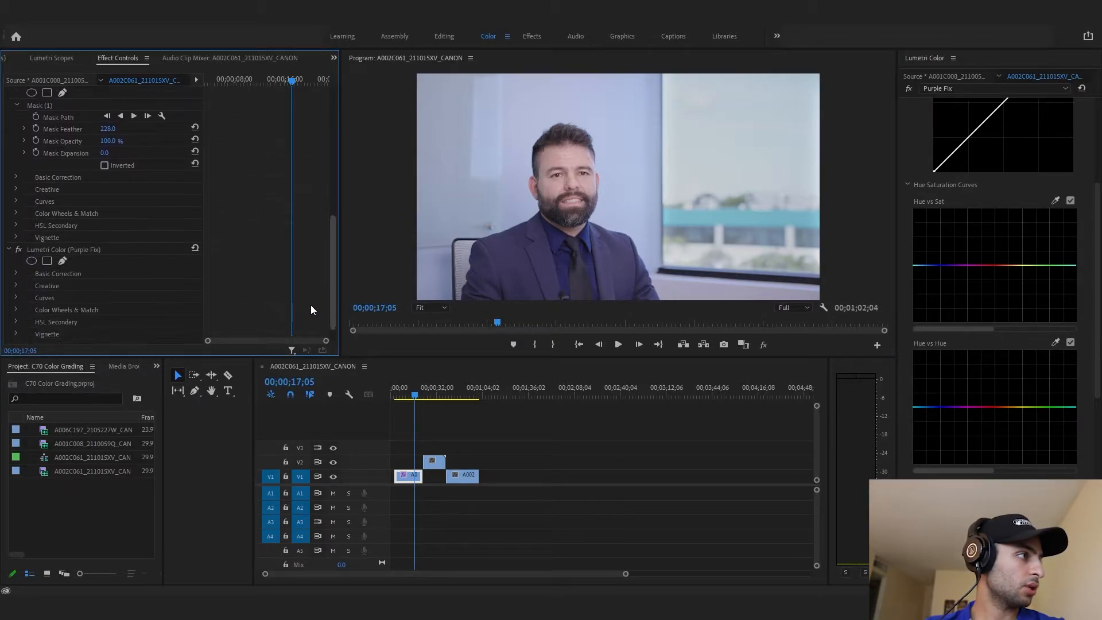
Shrink the preview to 10% and draw a pen mask around the wall behind the interviewee for Purple Fix.
{"action": "left_click", "coordinate": [428, 307]}
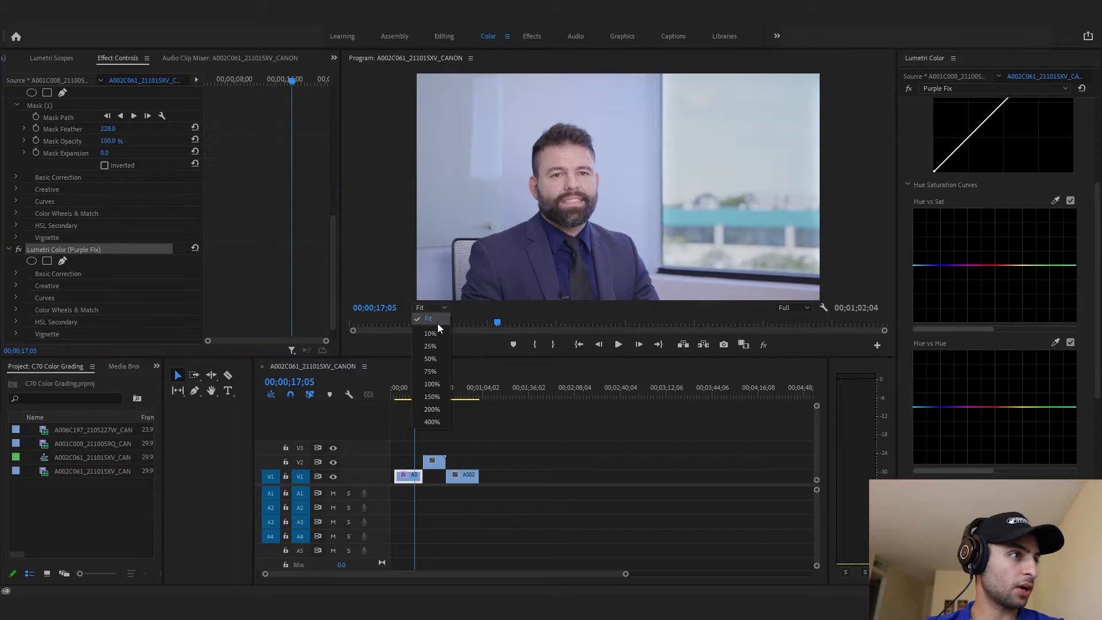
{"action": "left_click", "coordinate": [430, 333]}
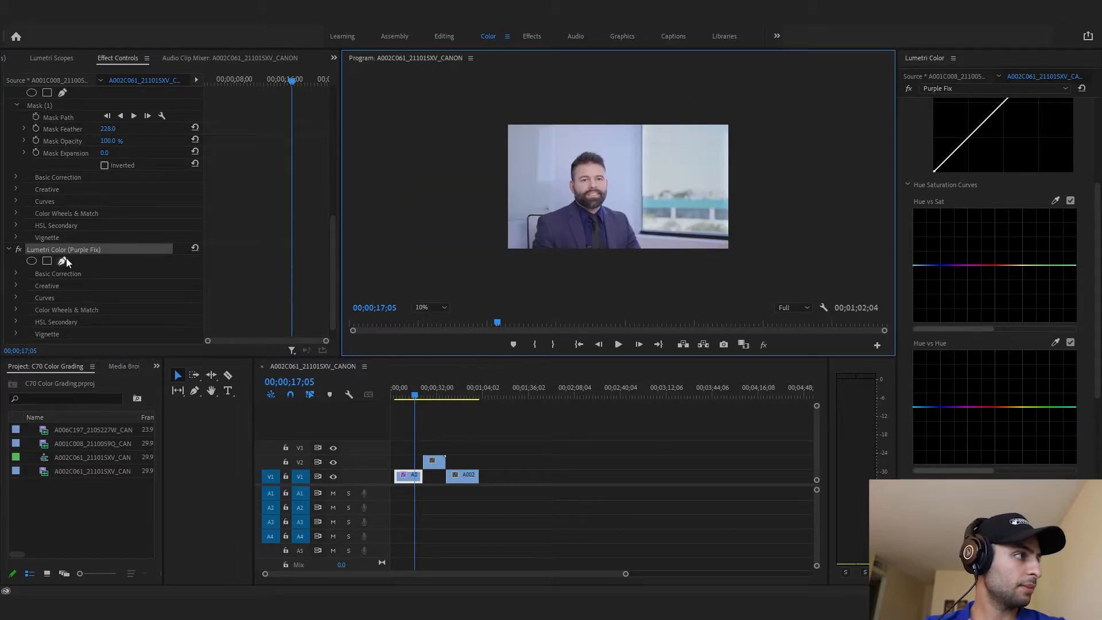
{"action": "left_click", "coordinate": [47, 260]}
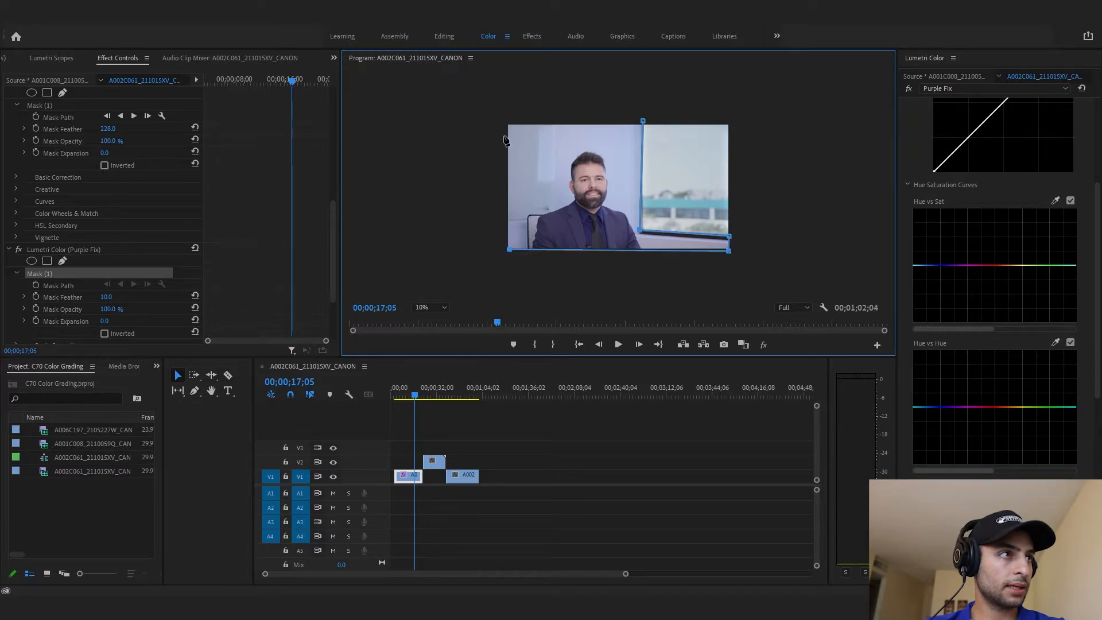
{"action": "left_click_drag", "start_coordinate": [640, 138], "coordinate": [645, 125]}
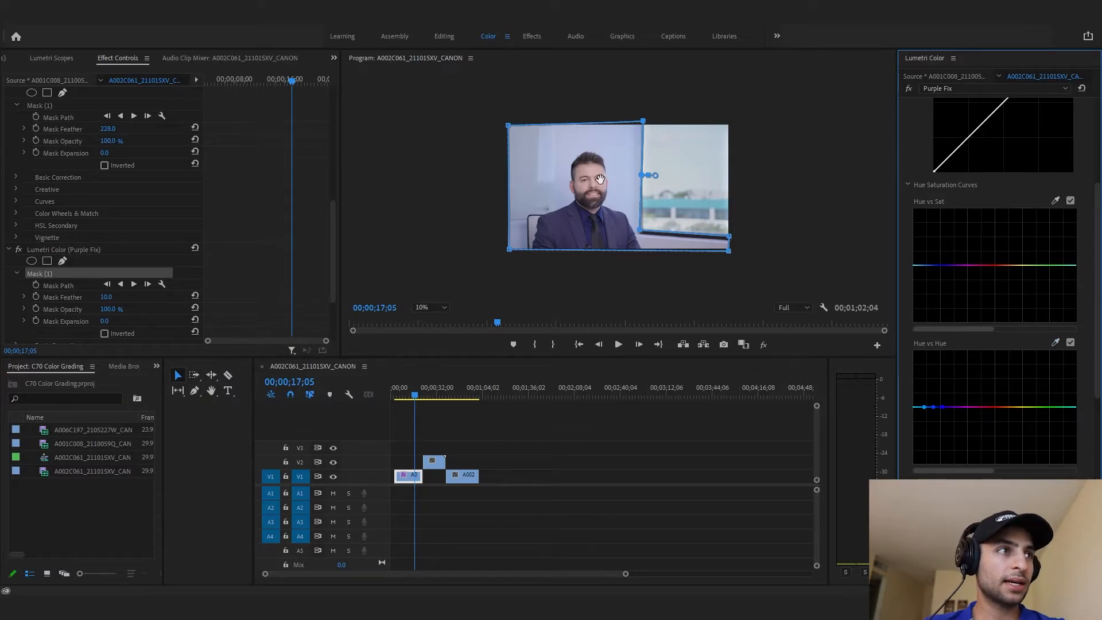
{"action": "mouse_move", "coordinate": [626, 138]}
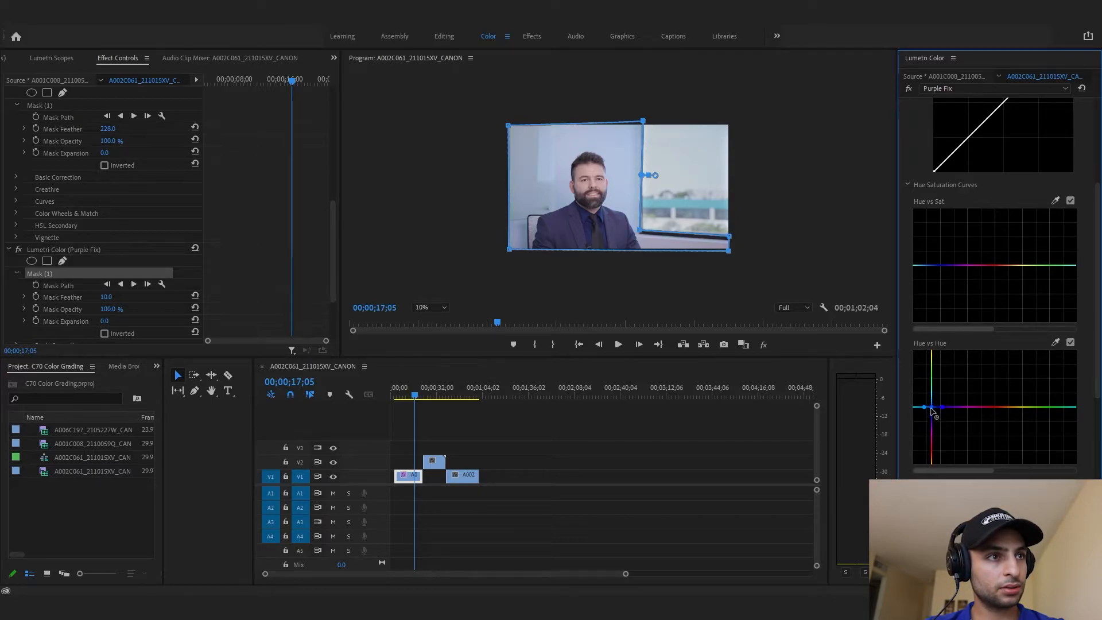
Shift the wall's purple cast toward blue with Hue vs Hue and Hue vs Sat curves, then deselect to view.
{"action": "left_click_drag", "start_coordinate": [934, 406], "coordinate": [935, 420]}
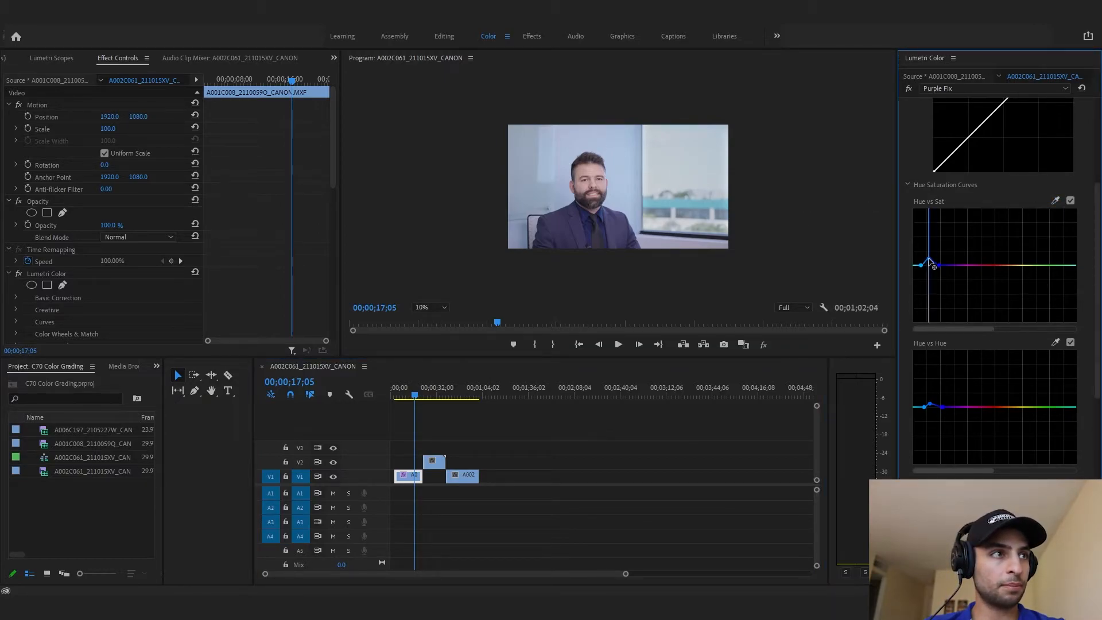
{"action": "left_click_drag", "start_coordinate": [931, 265], "coordinate": [931, 321]}
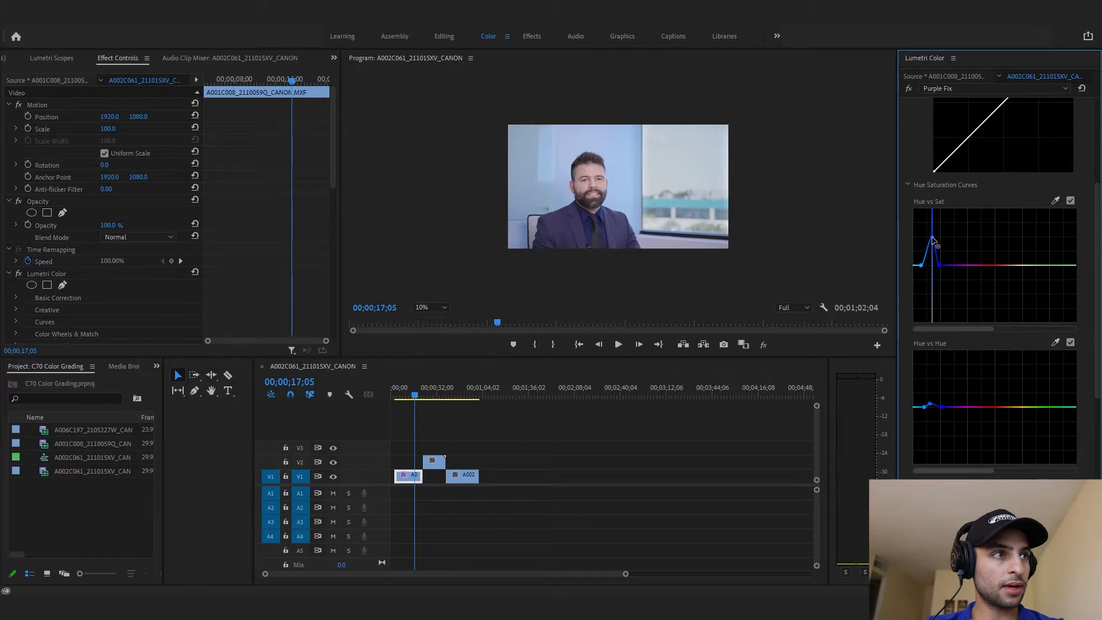
{"action": "left_click", "coordinate": [679, 478]}
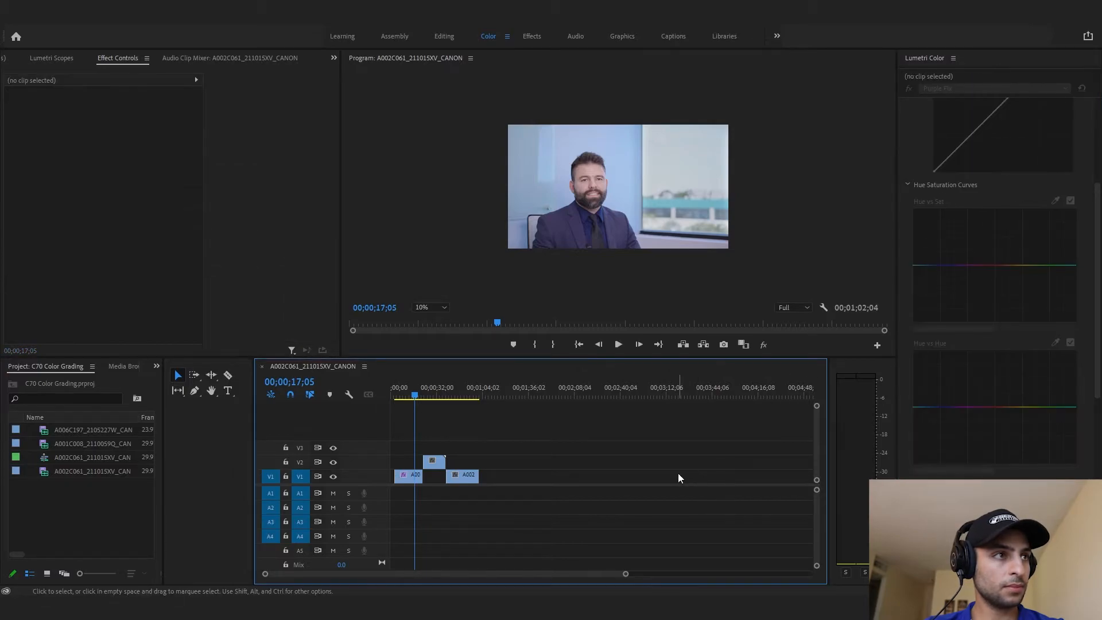
Review the finished interview grade, then select the ungraded backpack clip A006C197 on V2.
{"action": "left_click", "coordinate": [410, 476]}
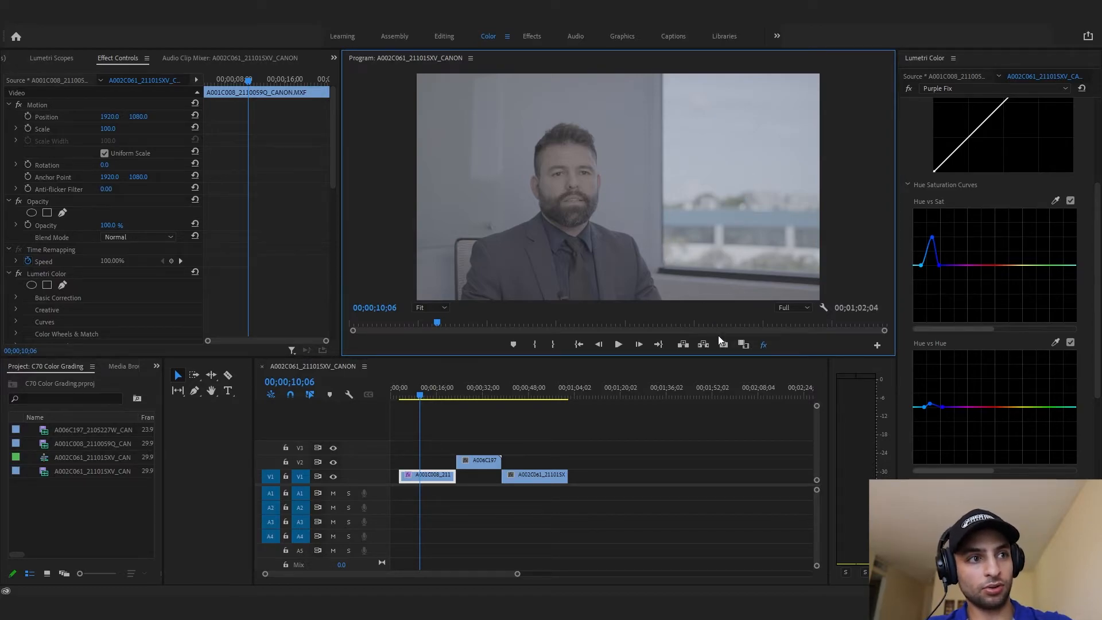
{"action": "mouse_move", "coordinate": [764, 344]}
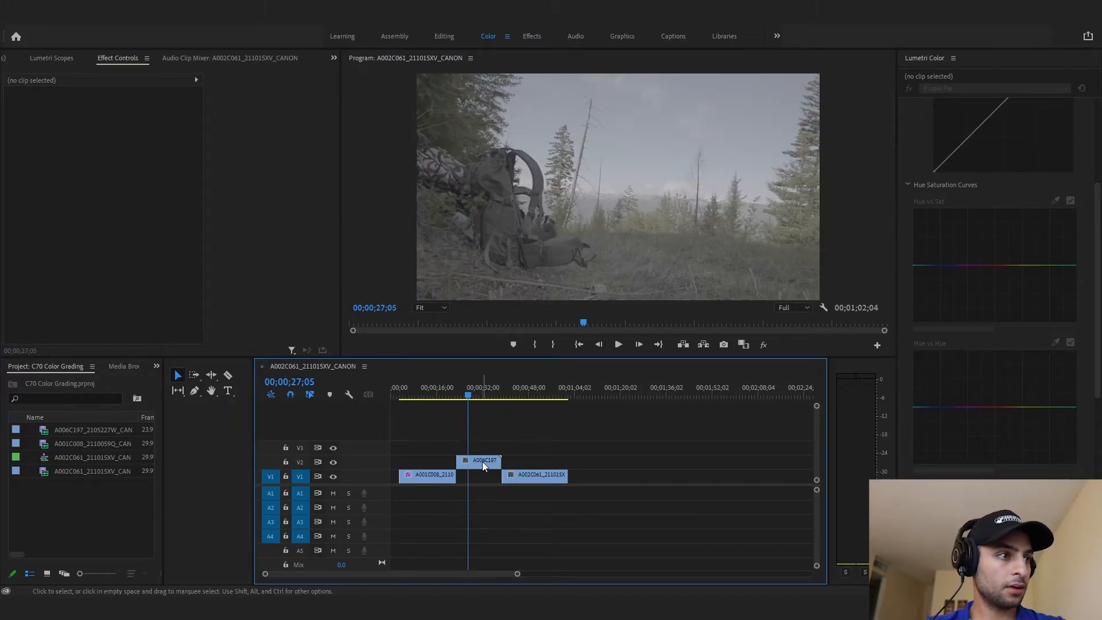
{"action": "left_click", "coordinate": [479, 460]}
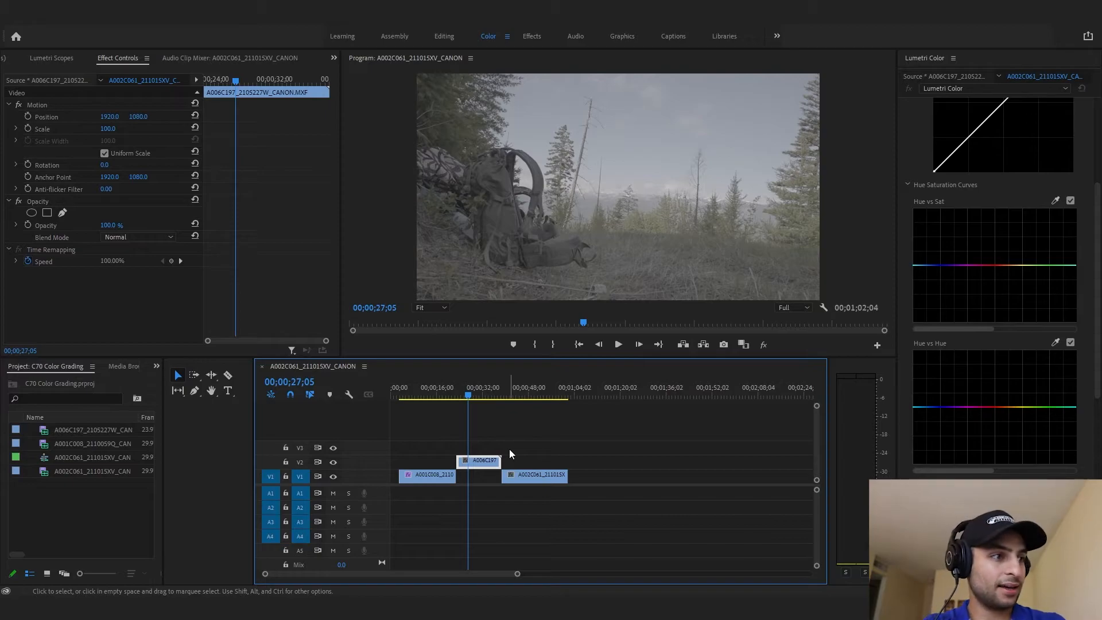
{"action": "mouse_move", "coordinate": [679, 288]}
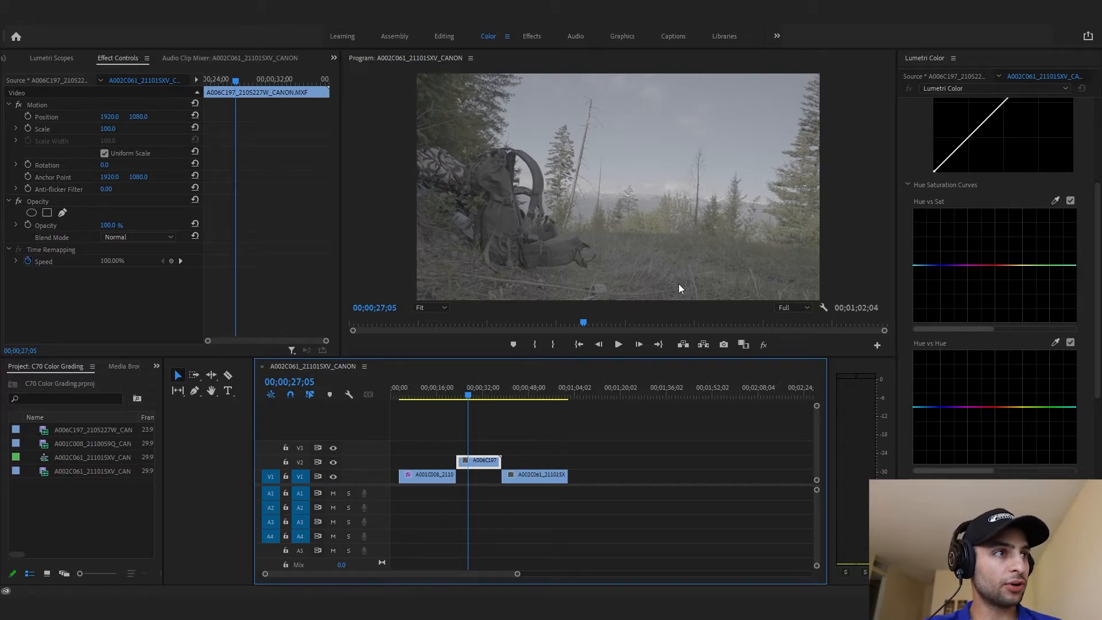
{"action": "mouse_move", "coordinate": [456, 105]}
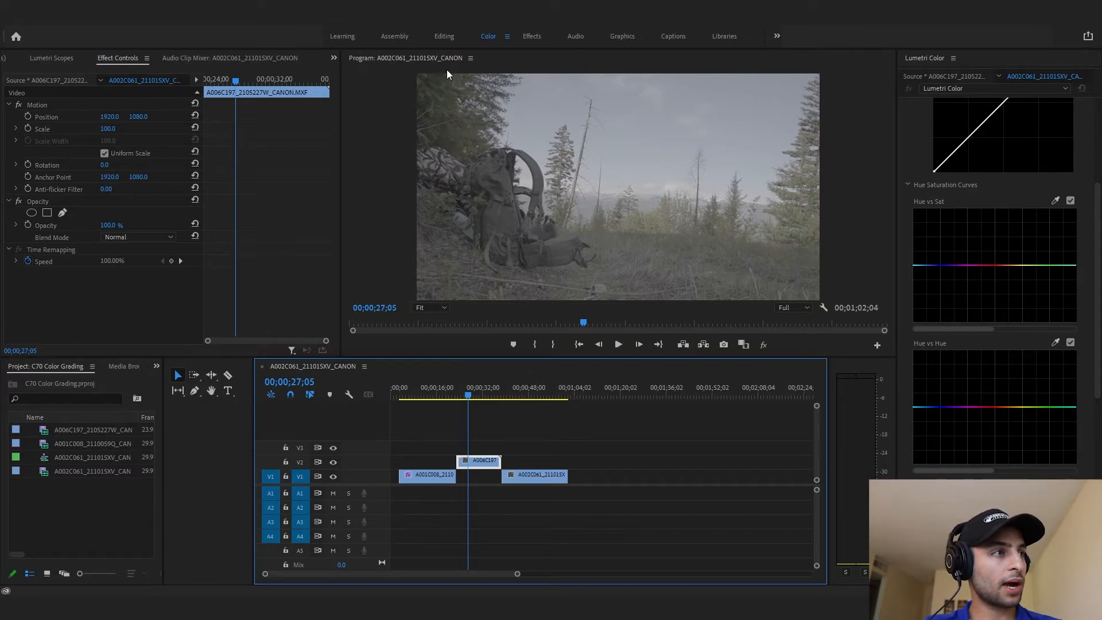
{"action": "mouse_move", "coordinate": [778, 159]}
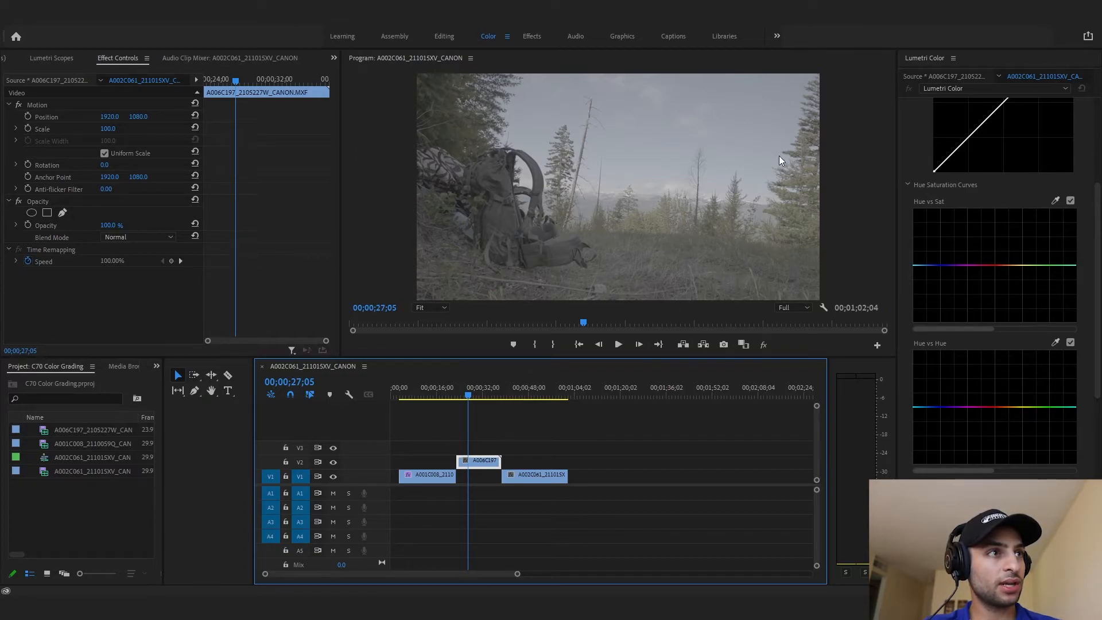
{"action": "mouse_move", "coordinate": [613, 324]}
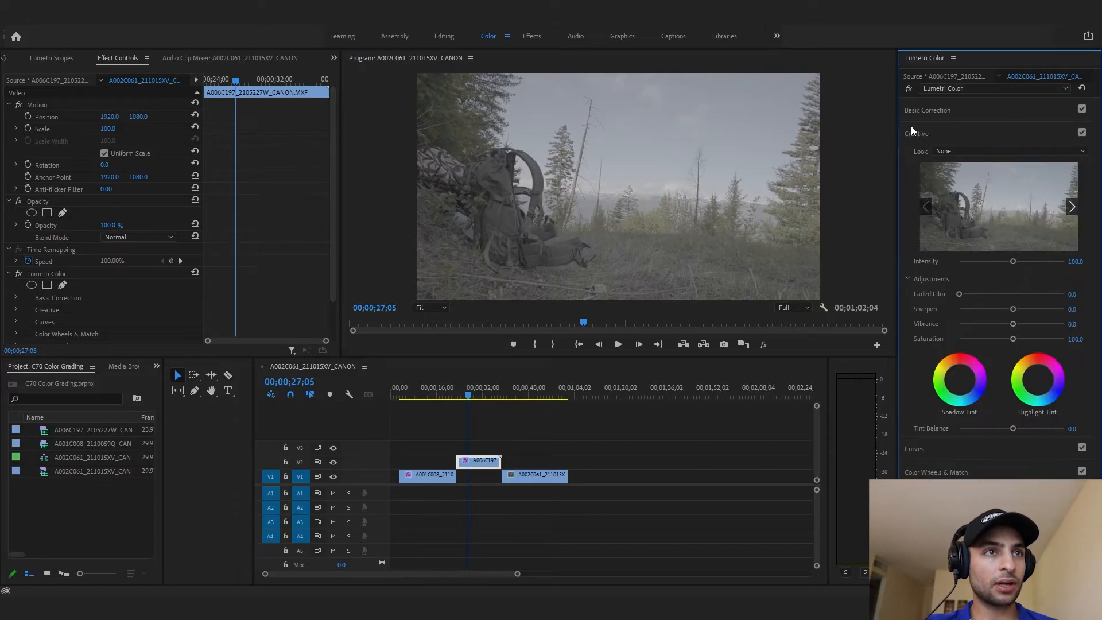
Expand the Creative section and choose Browse from the Look dropdown on the backpack clip.
{"action": "left_click", "coordinate": [1010, 150]}
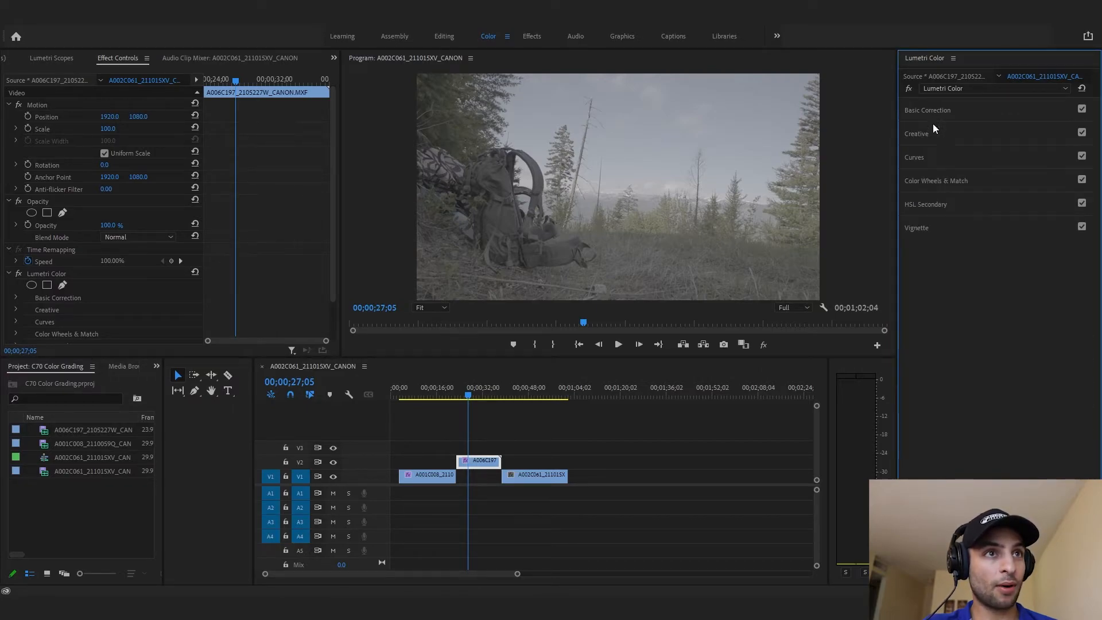
{"action": "left_click", "coordinate": [927, 111]}
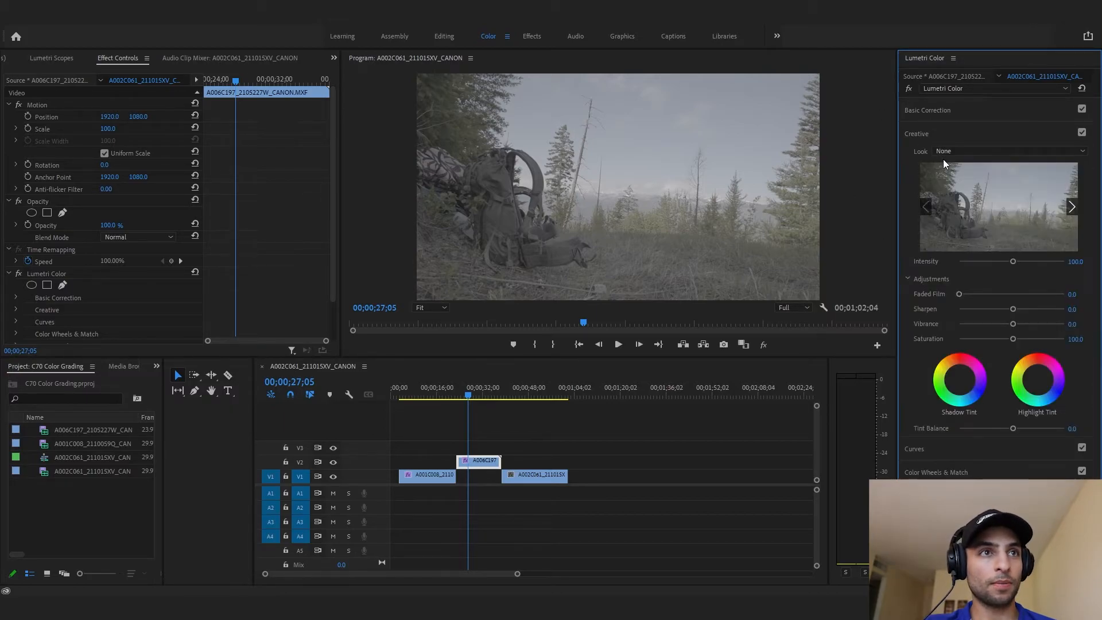
{"action": "left_click", "coordinate": [1009, 151]}
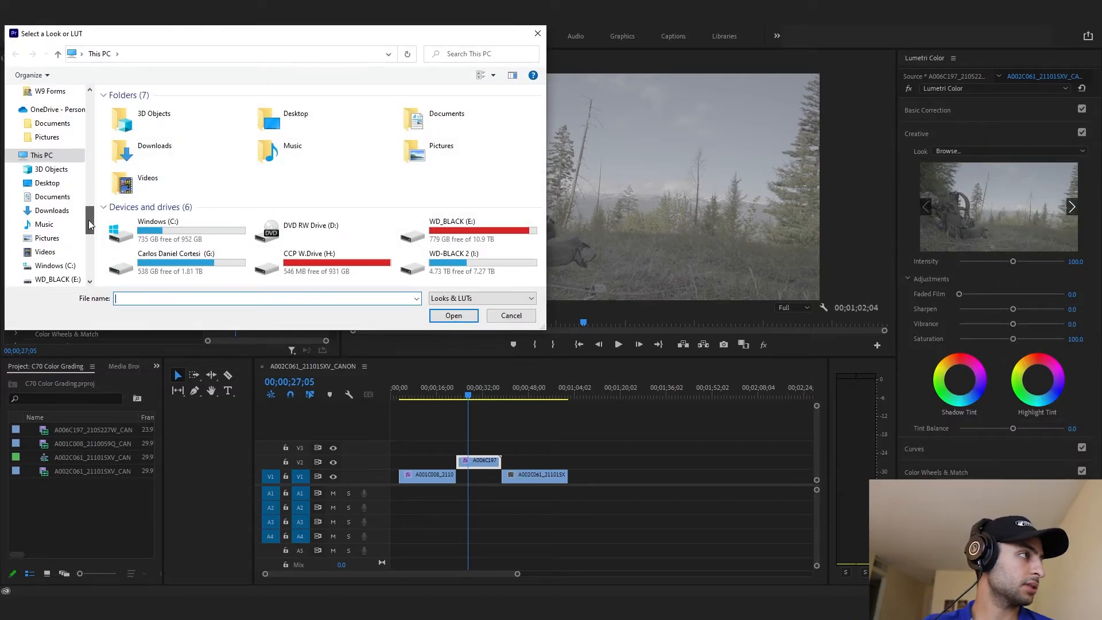
Load REC 709.cube from Cortesi Productions' Creative Assets LUTs folder as the creative look.
{"action": "double_click", "coordinate": [174, 253]}
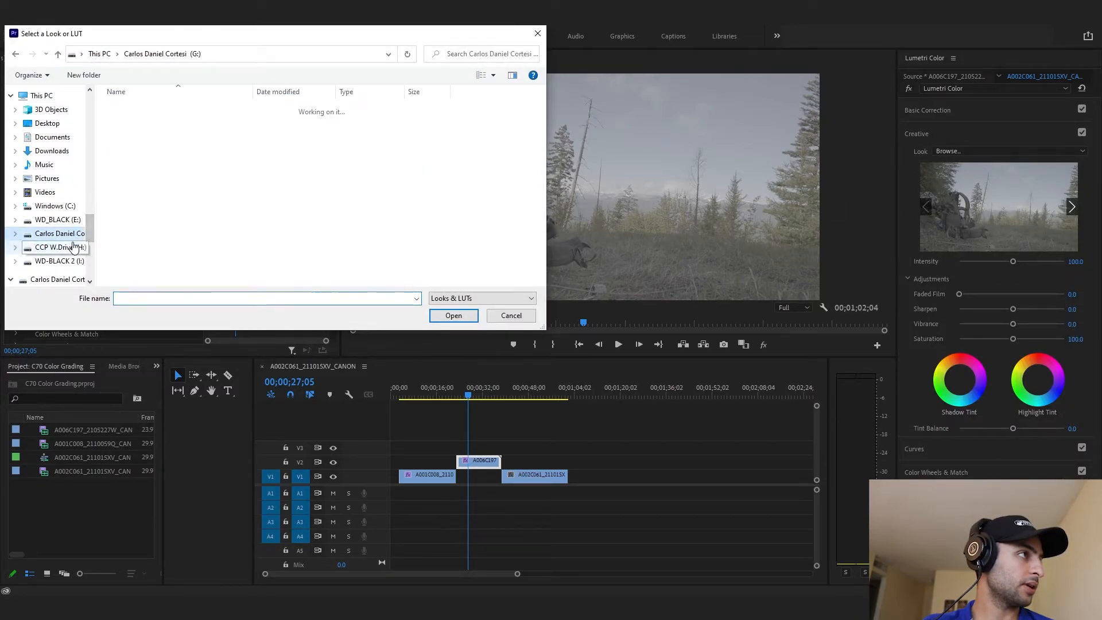
{"action": "left_click", "coordinate": [58, 247]}
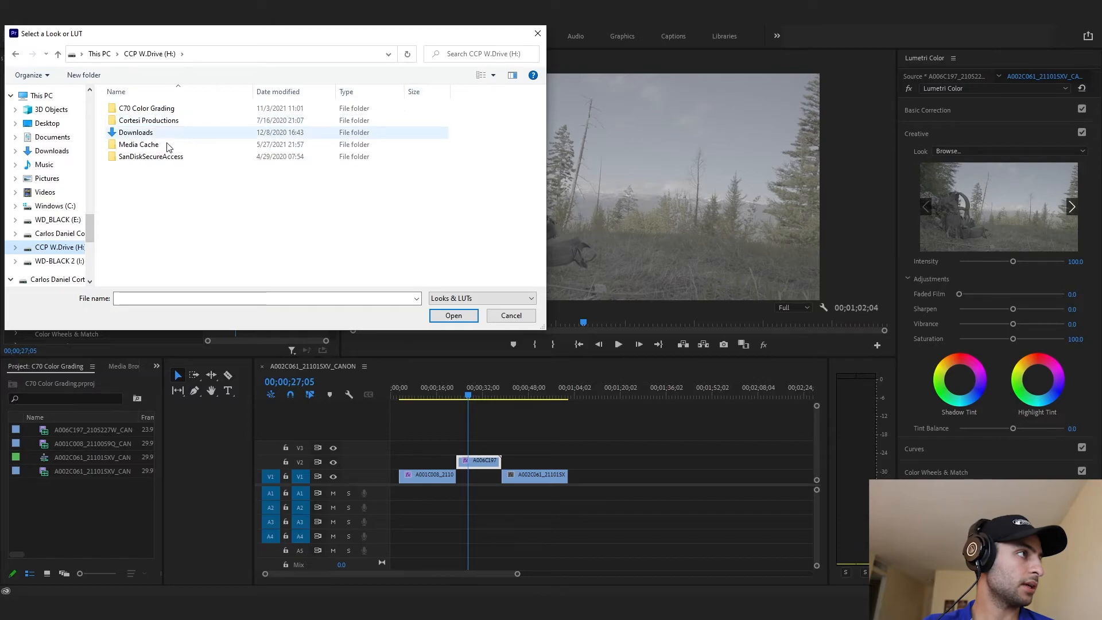
{"action": "double_click", "coordinate": [148, 121]}
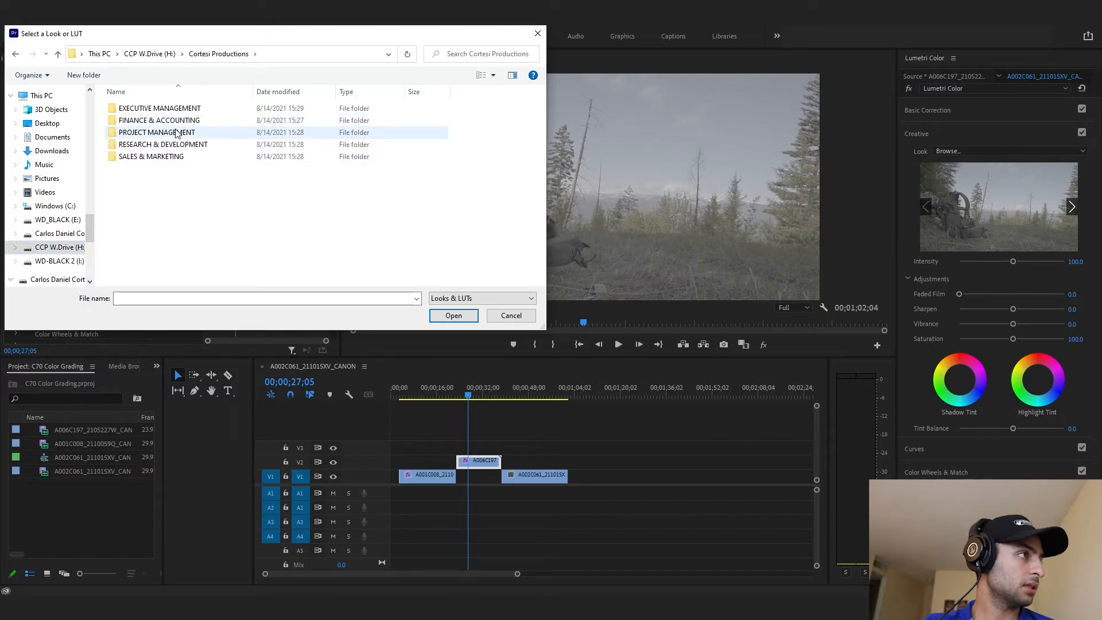
{"action": "double_click", "coordinate": [156, 132]}
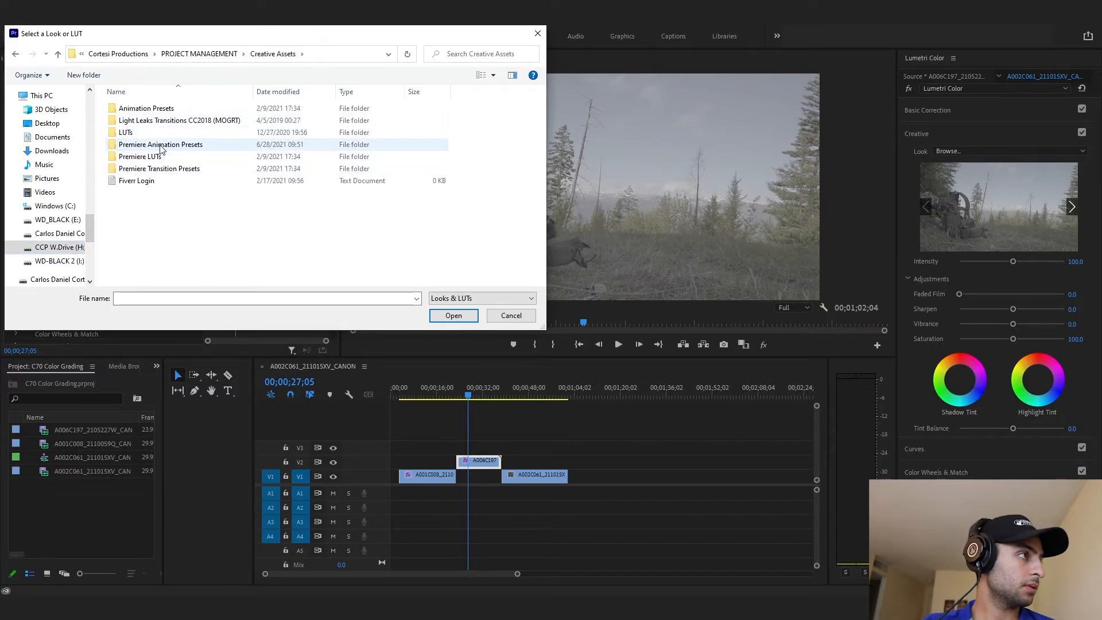
{"action": "left_click", "coordinate": [140, 156]}
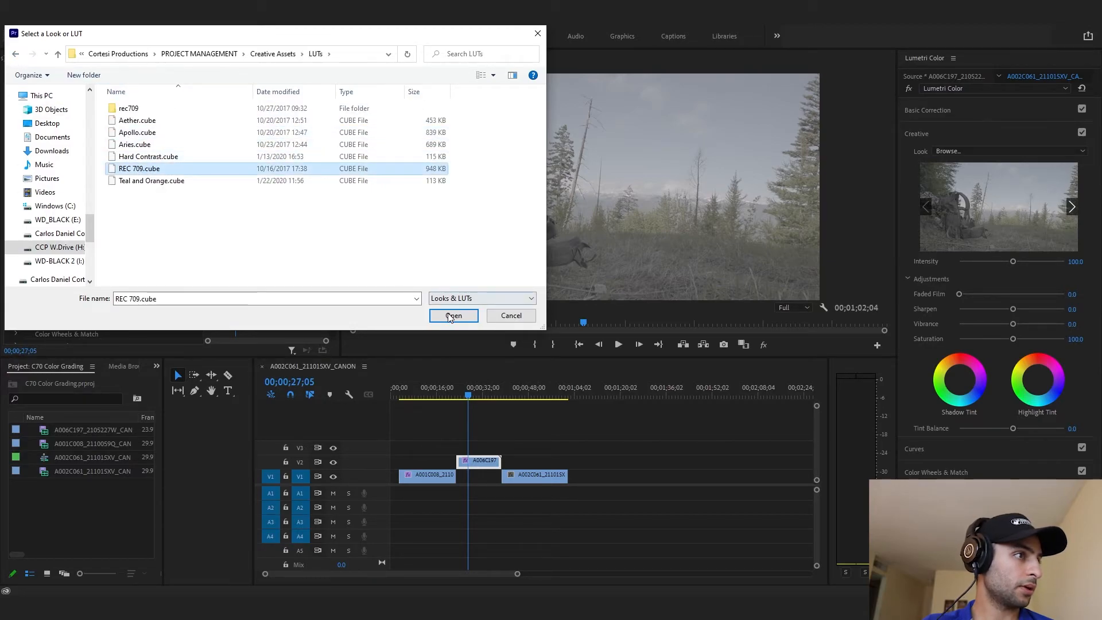
{"action": "left_click", "coordinate": [452, 316]}
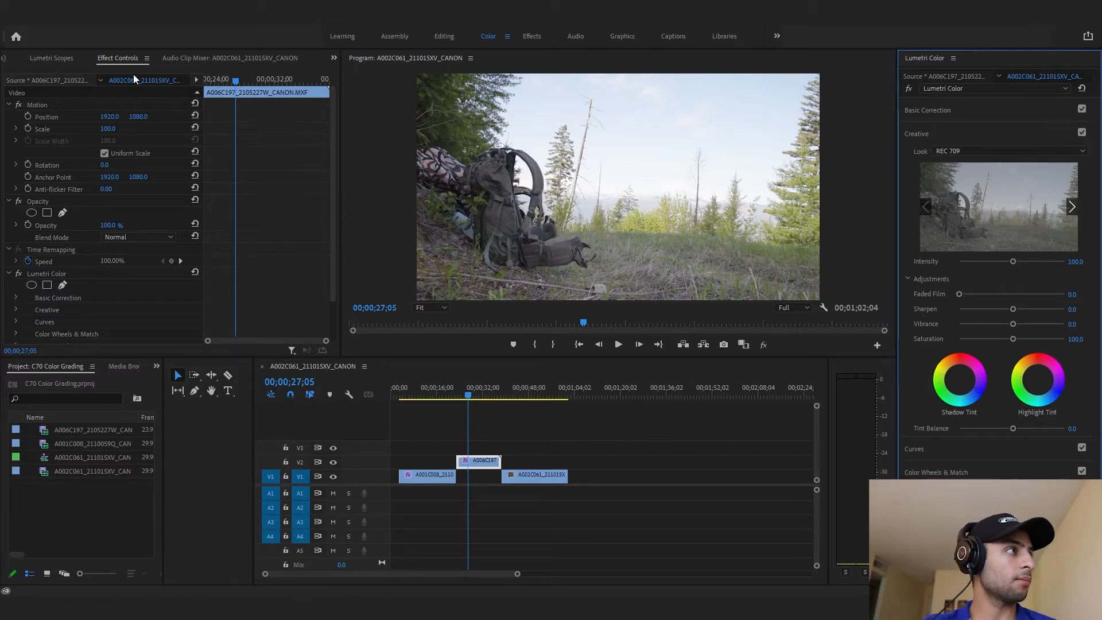
With Lumetri Scopes shown, add a second Lumetri Color effect renamed Sky Correction.
{"action": "left_click", "coordinate": [51, 58]}
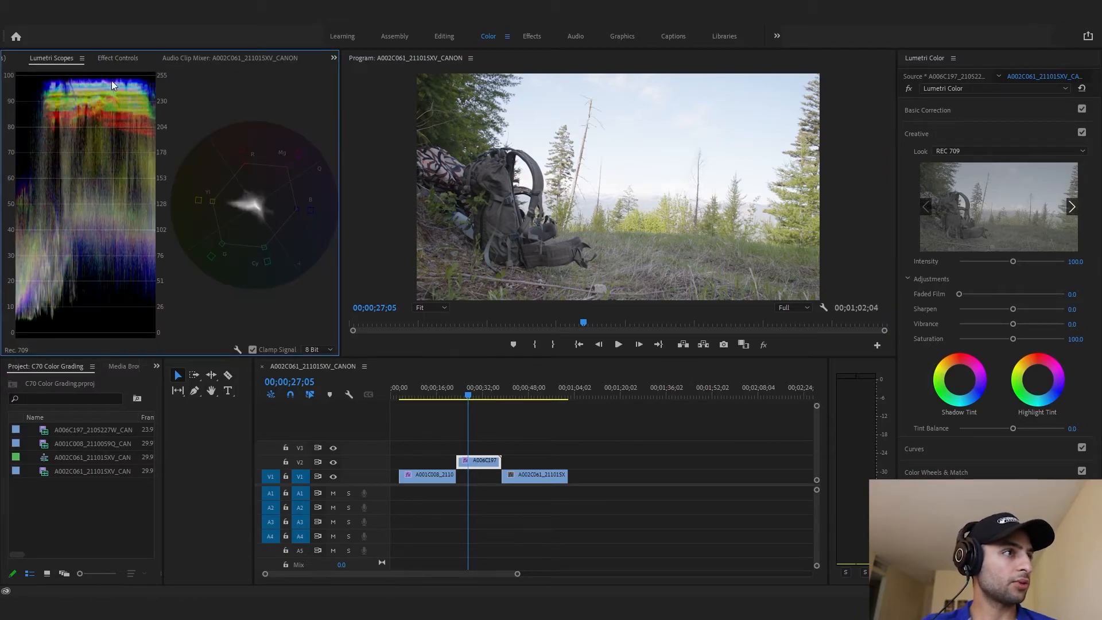
{"action": "mouse_move", "coordinate": [547, 240]}
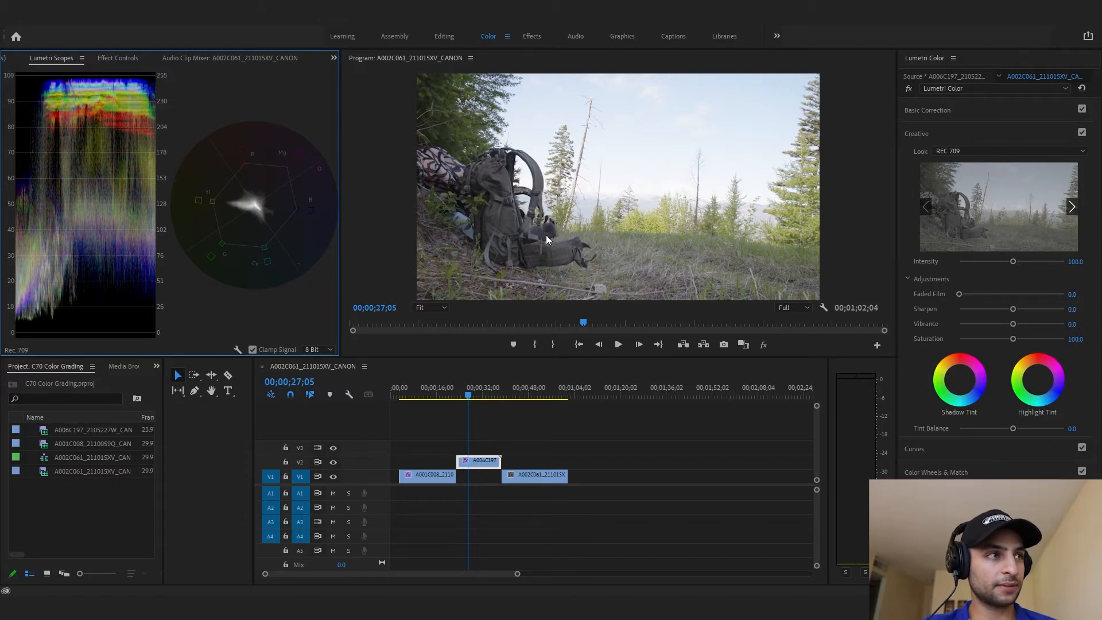
{"action": "left_click", "coordinate": [991, 88]}
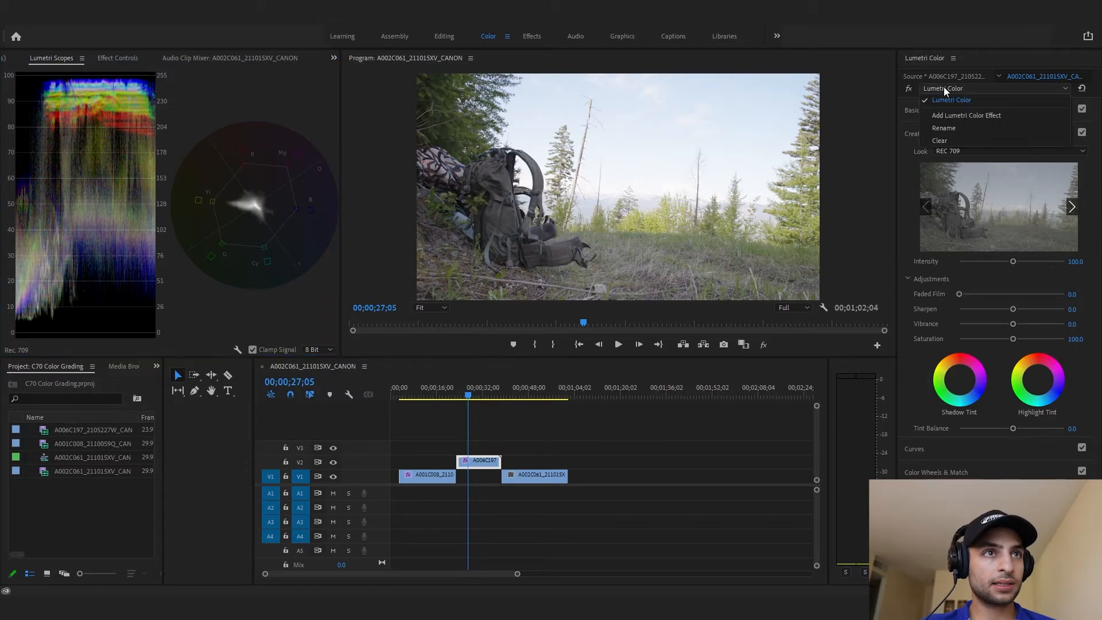
{"action": "left_click", "coordinate": [966, 115]}
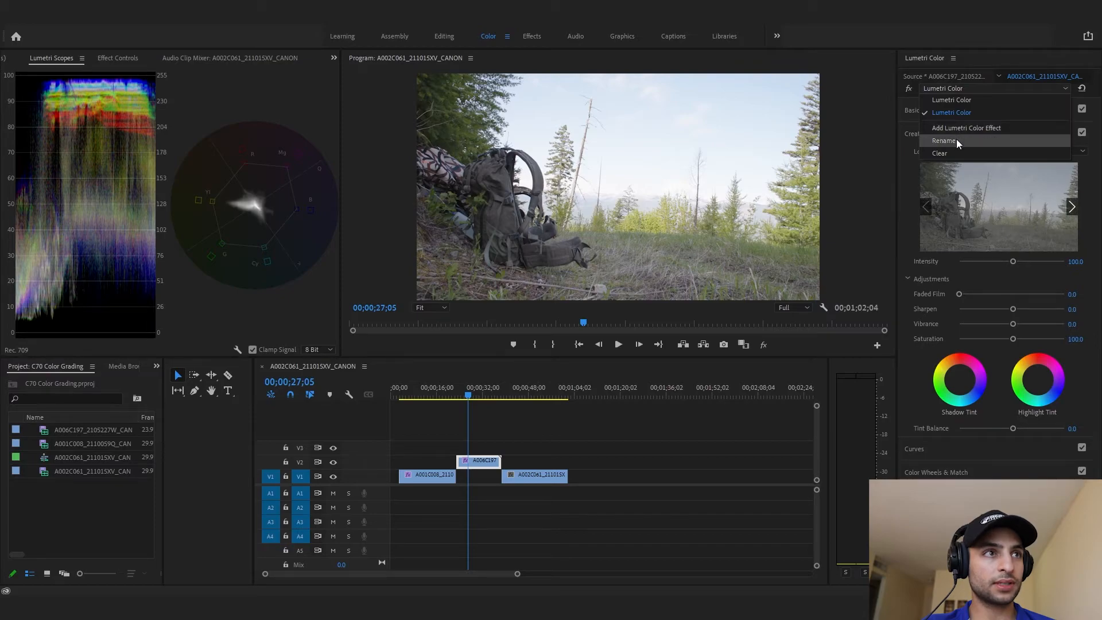
{"action": "left_click", "coordinate": [944, 140]}
{"action": "type", "text": "Sky Correction"}
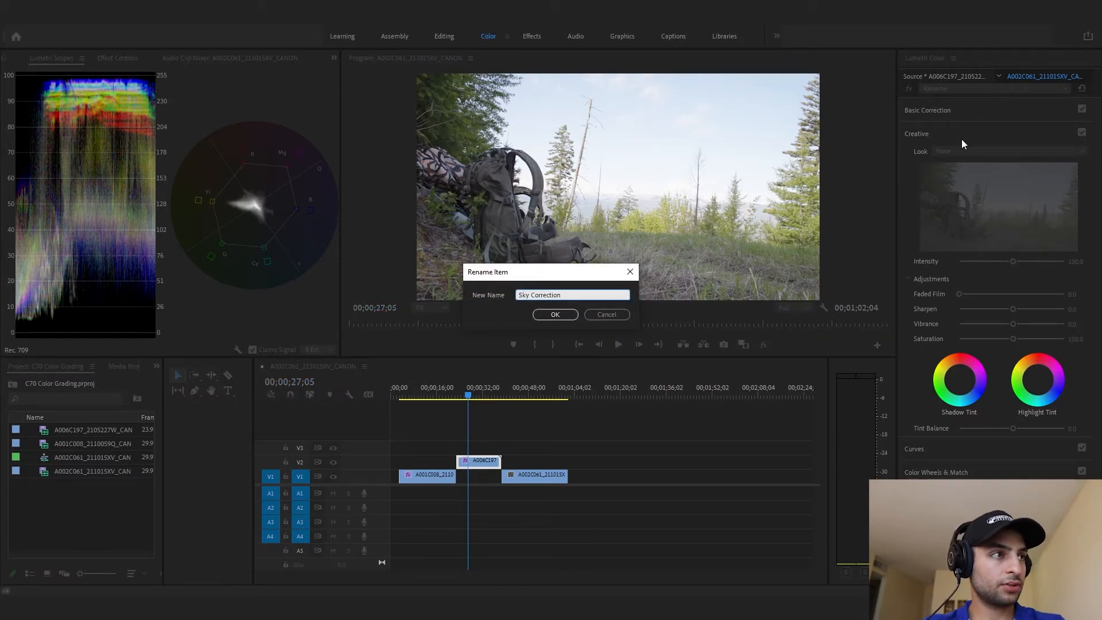
{"action": "left_click", "coordinate": [555, 315]}
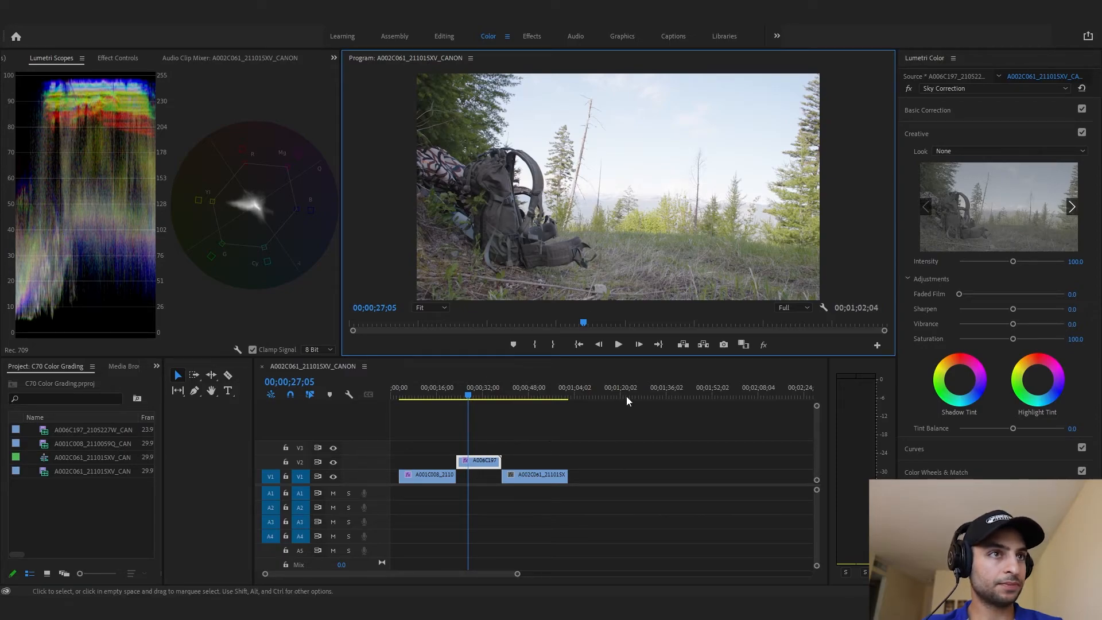
Draw a freeform pen mask around the sky above the backpack and raise Mask Feather.
{"action": "left_click", "coordinate": [117, 58]}
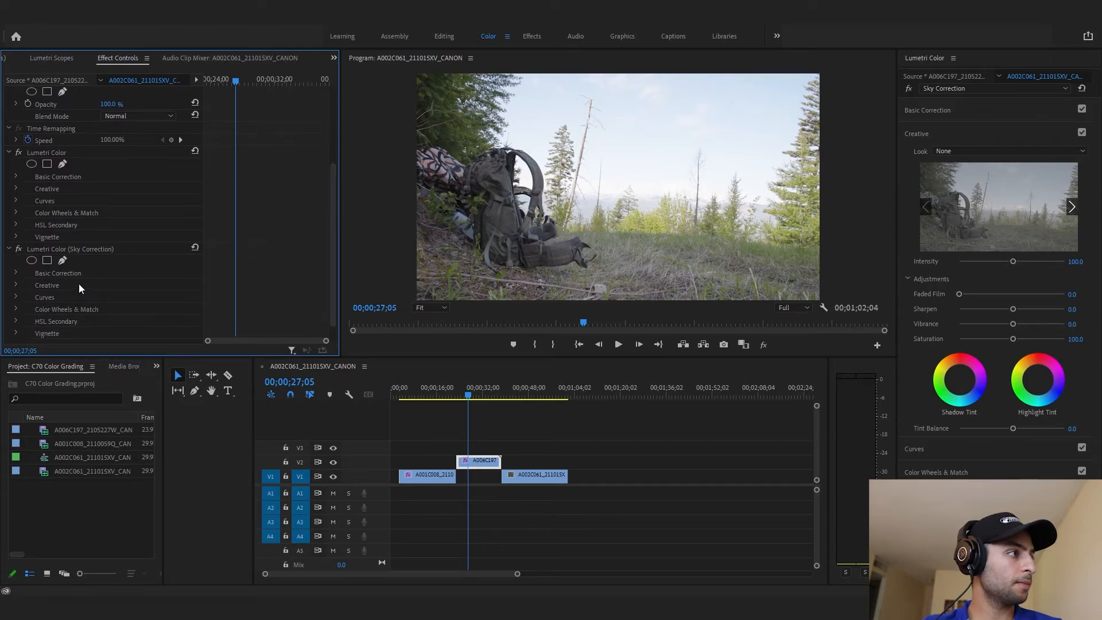
{"action": "left_click", "coordinate": [62, 261]}
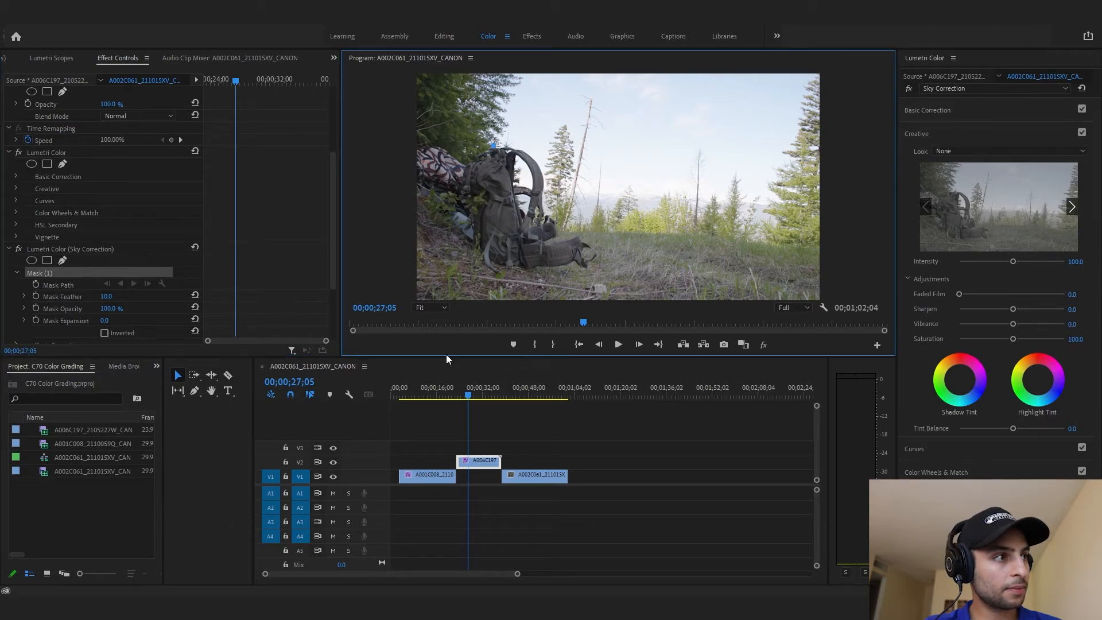
{"action": "left_click", "coordinate": [431, 308]}
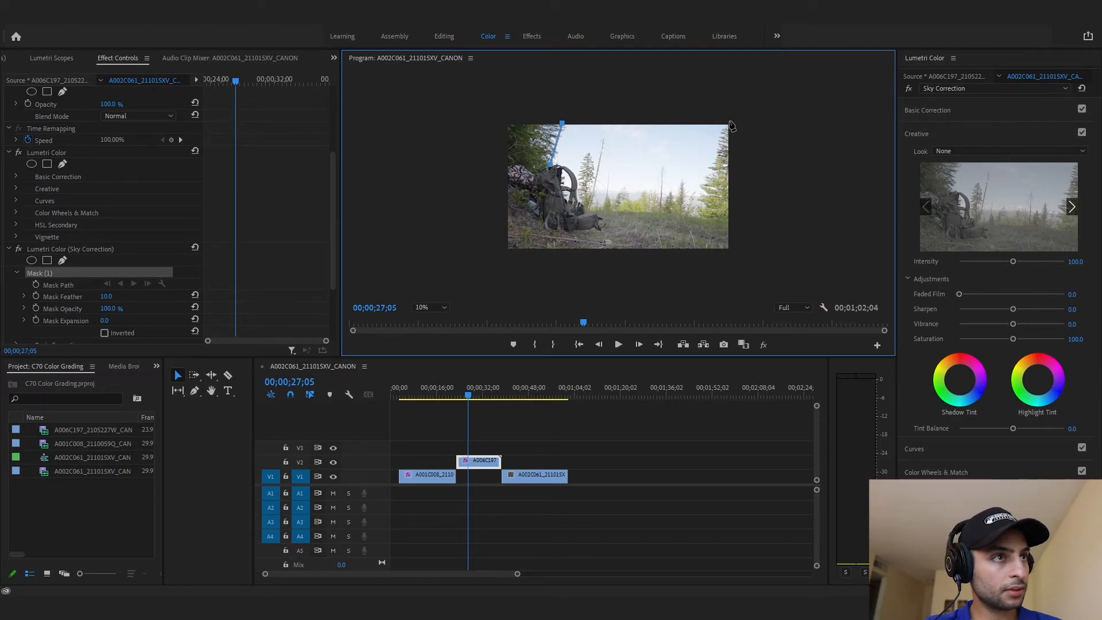
{"action": "left_click_drag", "start_coordinate": [562, 124], "coordinate": [729, 124]}
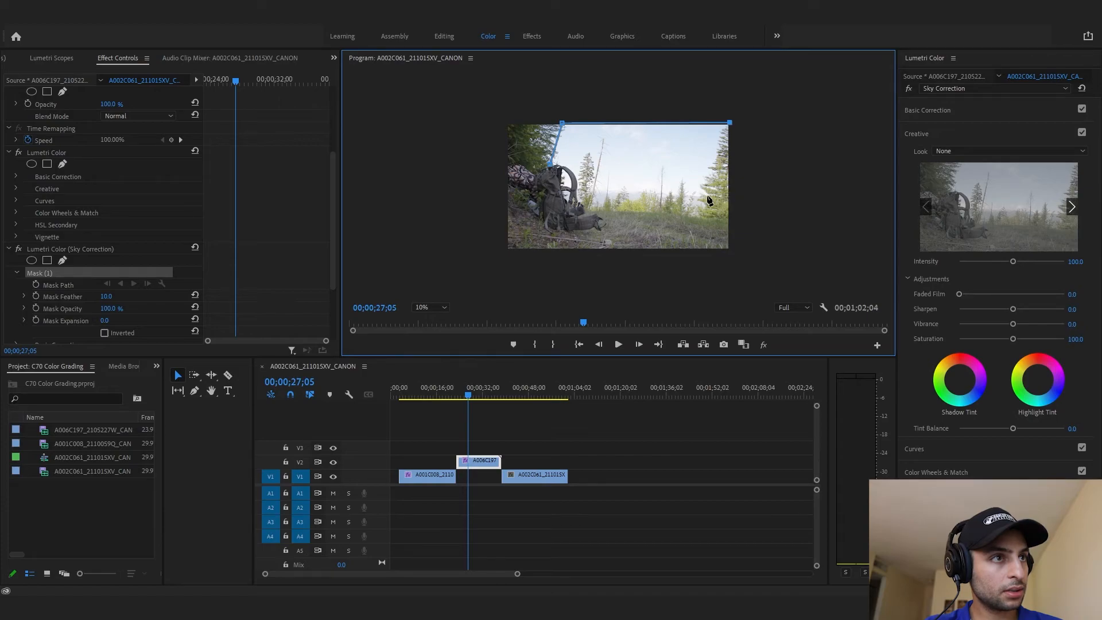
{"action": "mouse_move", "coordinate": [730, 225]}
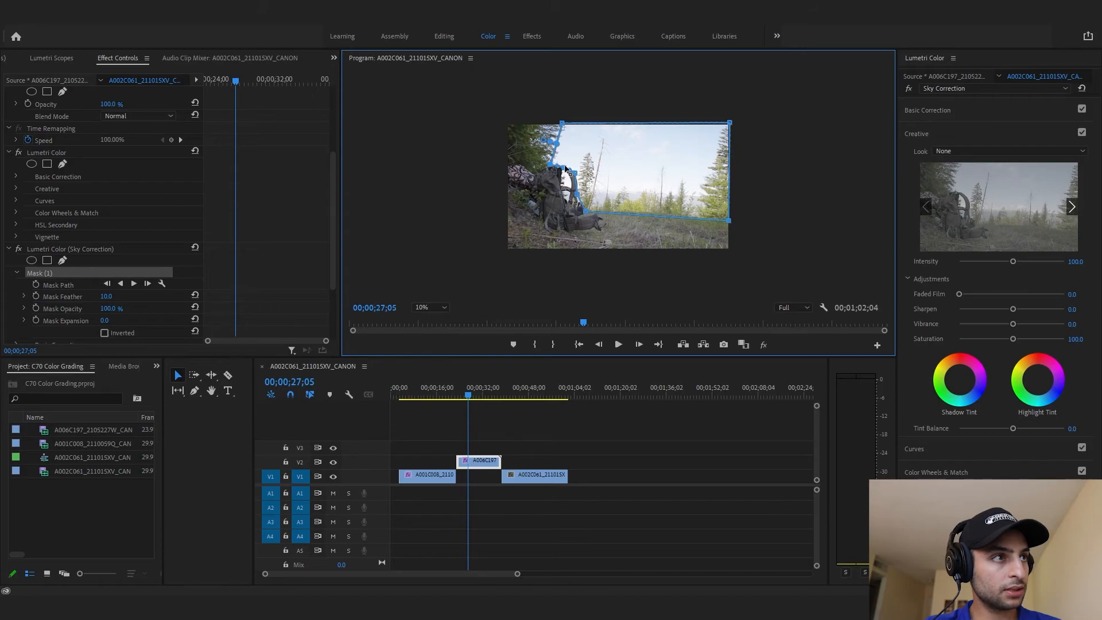
{"action": "left_click", "coordinate": [429, 308]}
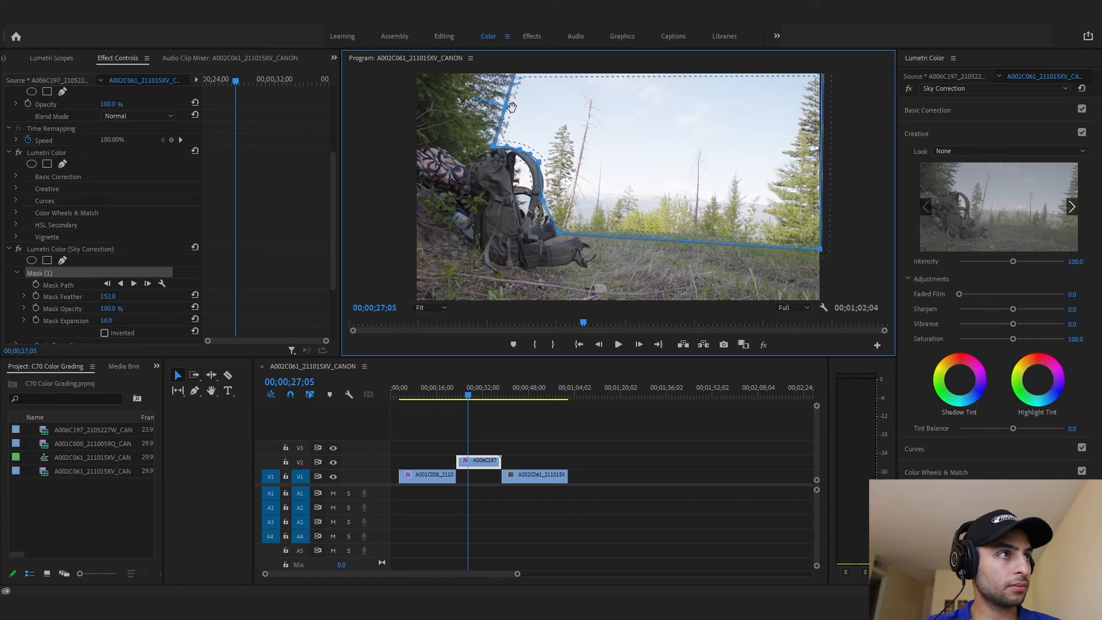
{"action": "mouse_move", "coordinate": [501, 110]}
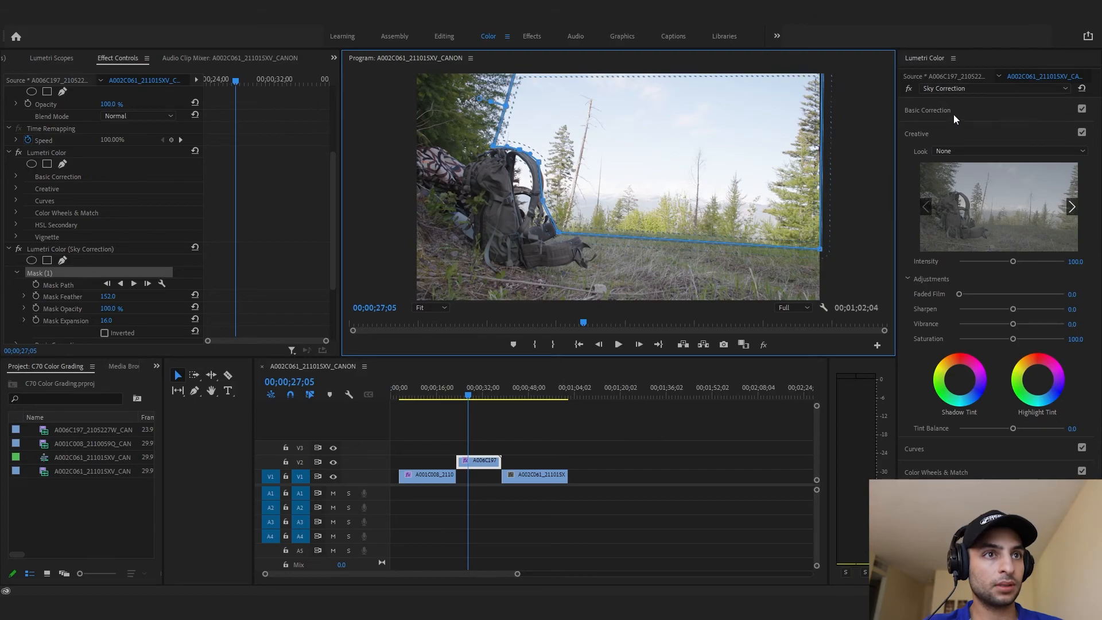
In Basic Correction set the masked sky to Exposure -0.4, Highlights -15.2 and Contrast -17.4.
{"action": "left_click", "coordinate": [928, 111]}
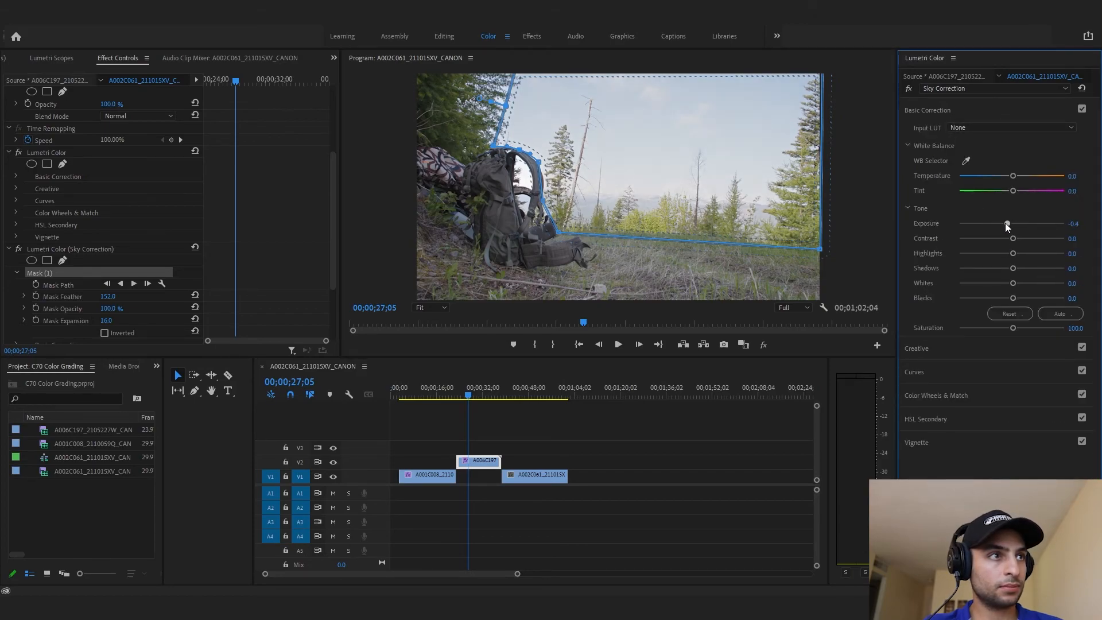
{"action": "left_click_drag", "start_coordinate": [1005, 224], "coordinate": [1000, 224]}
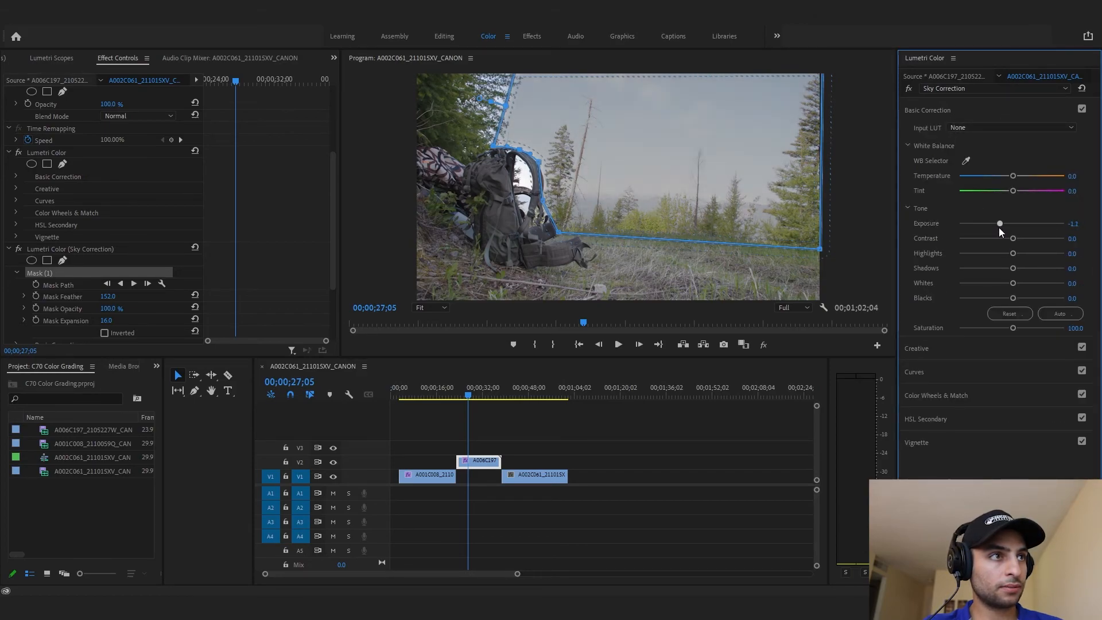
{"action": "left_click_drag", "start_coordinate": [1000, 224], "coordinate": [1013, 224]}
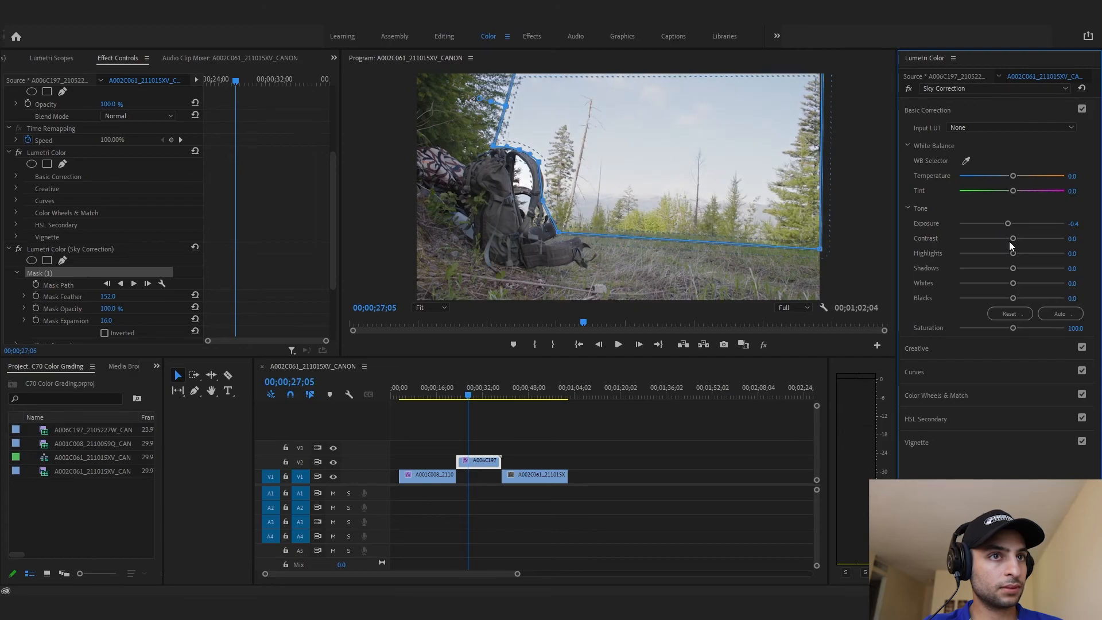
{"action": "left_click_drag", "start_coordinate": [1013, 253], "coordinate": [1016, 253]}
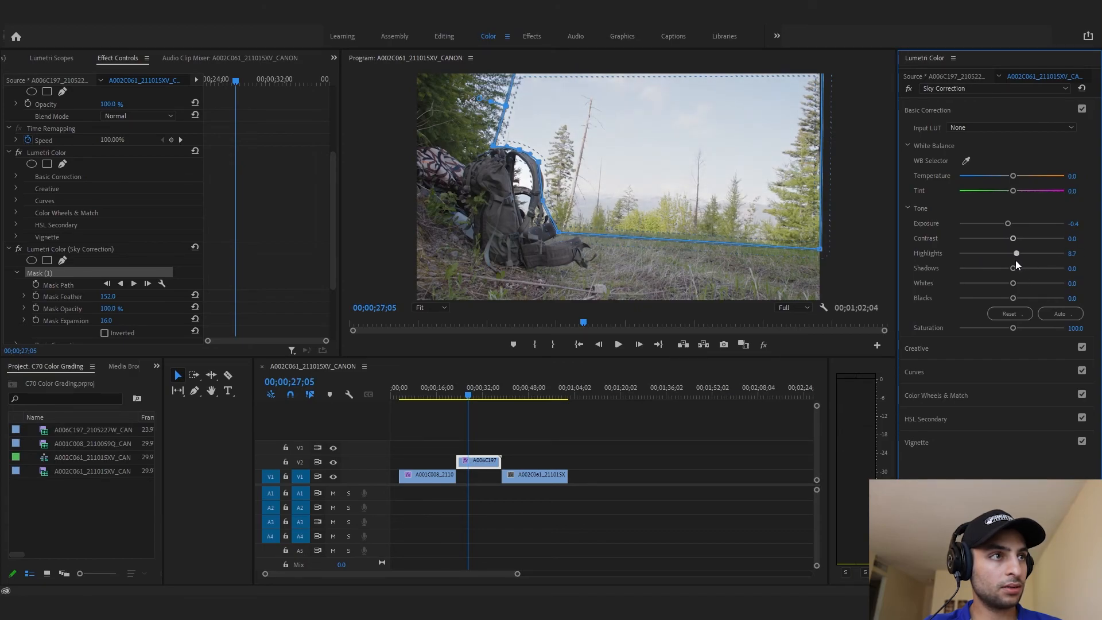
{"action": "left_click_drag", "start_coordinate": [1027, 238], "coordinate": [983, 238]}
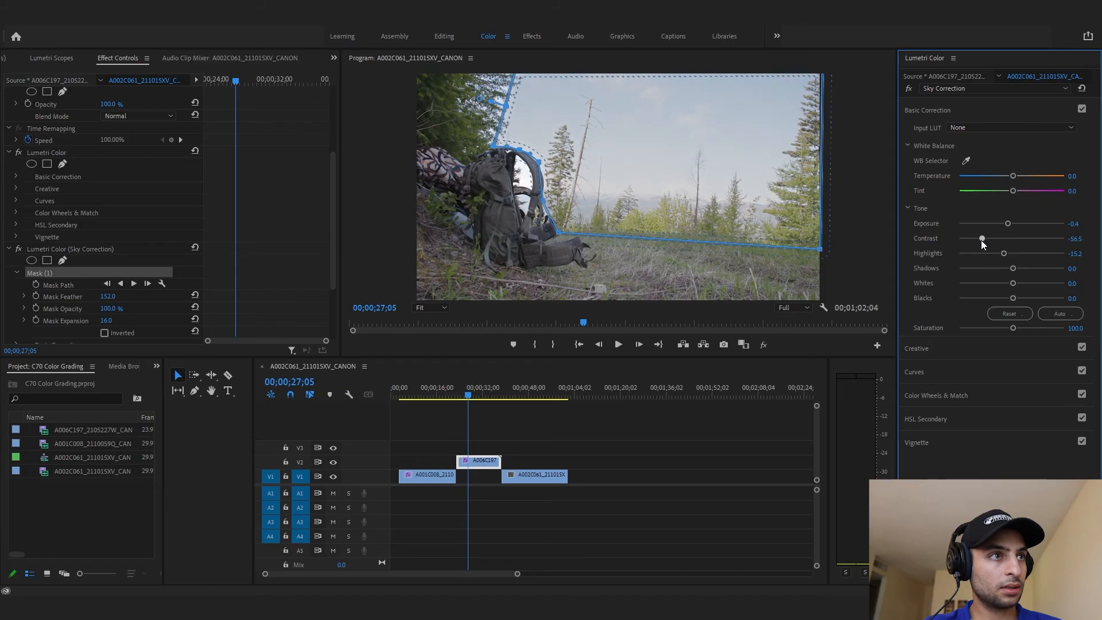
{"action": "left_click_drag", "start_coordinate": [982, 239], "coordinate": [958, 239]}
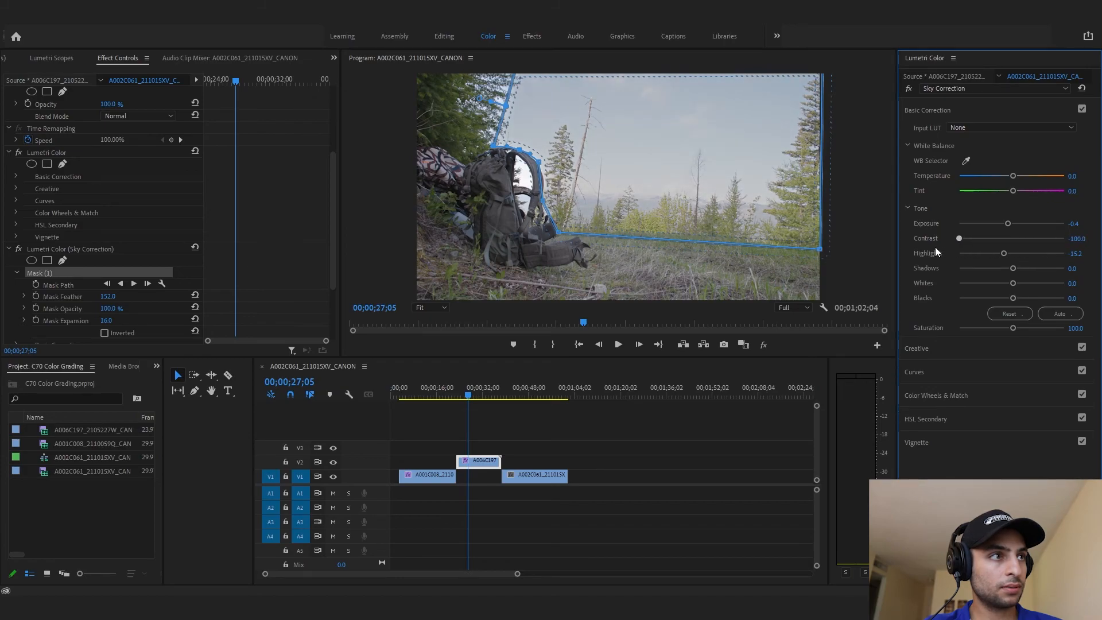
{"action": "left_click_drag", "start_coordinate": [958, 238], "coordinate": [1002, 238]}
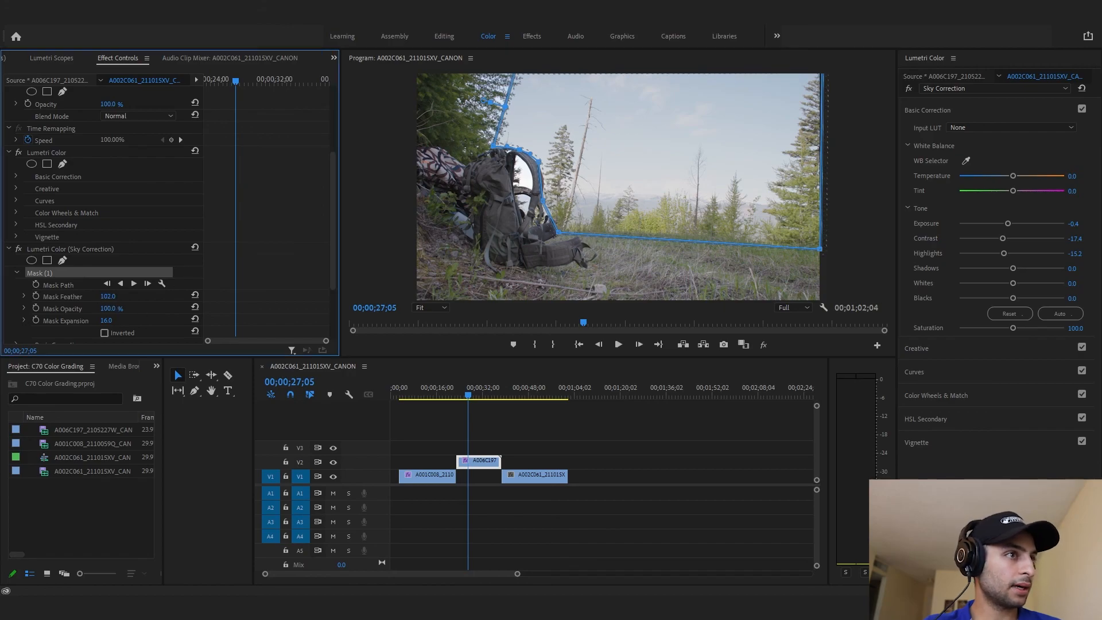
{"action": "left_click", "coordinate": [662, 484]}
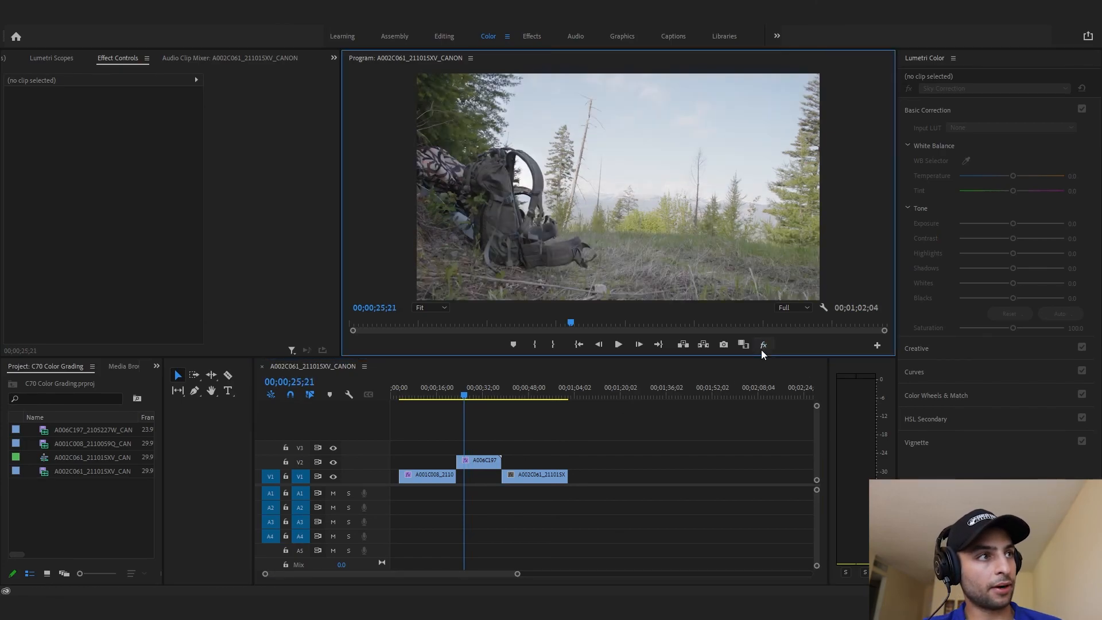
{"action": "left_click", "coordinate": [763, 345]}
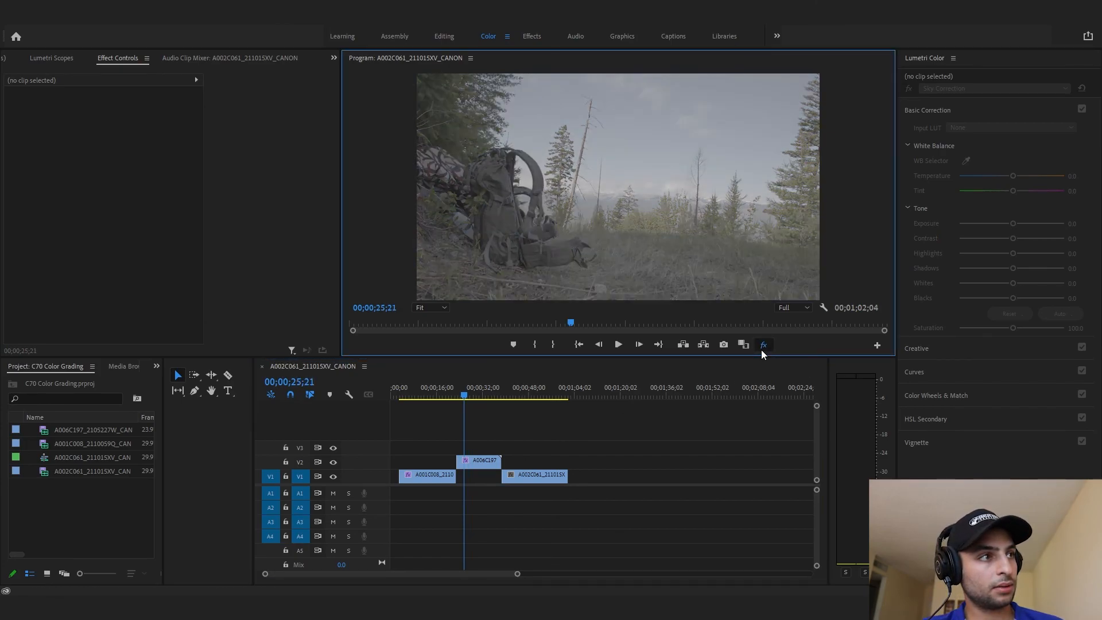
{"action": "left_click", "coordinate": [764, 344]}
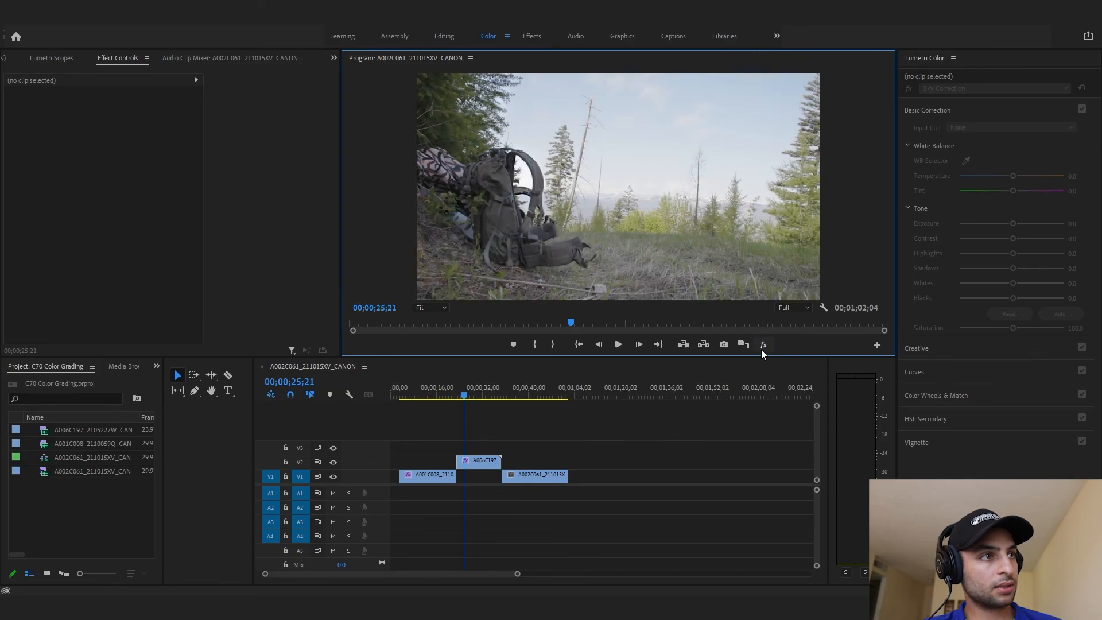